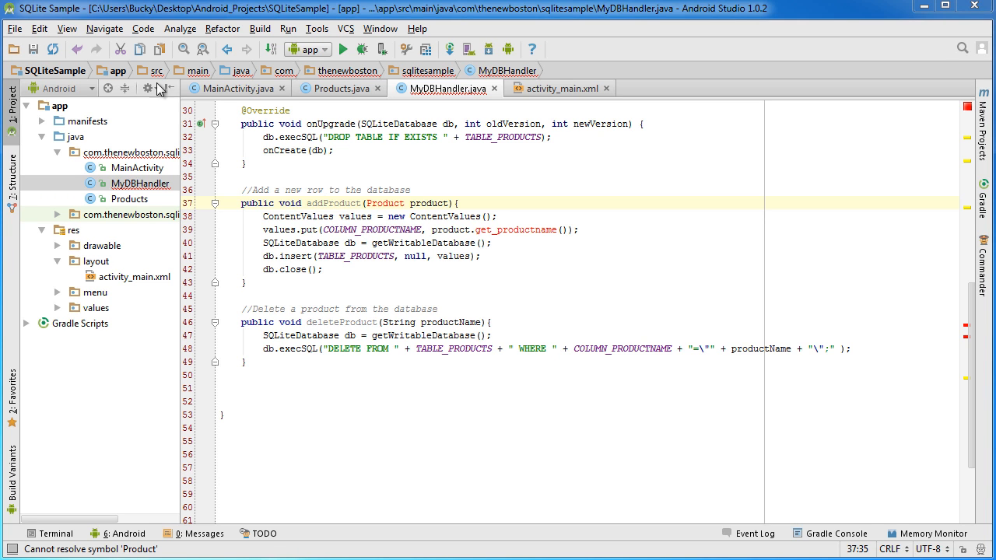
# Add the comment '// Print out the database as a string' below deleteProduct in MyDBHandler.java.
pyautogui.scroll(3)
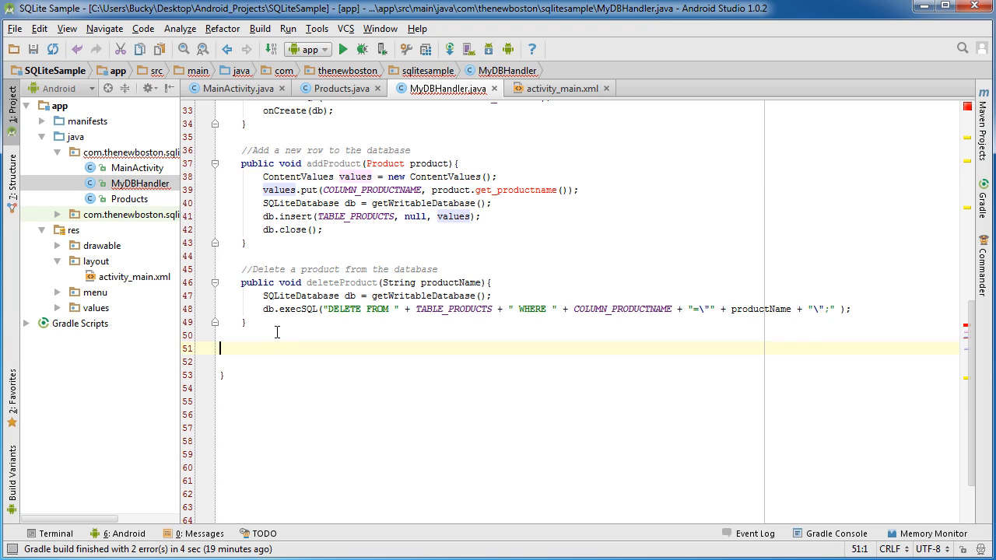
pyautogui.moveTo(364, 281)
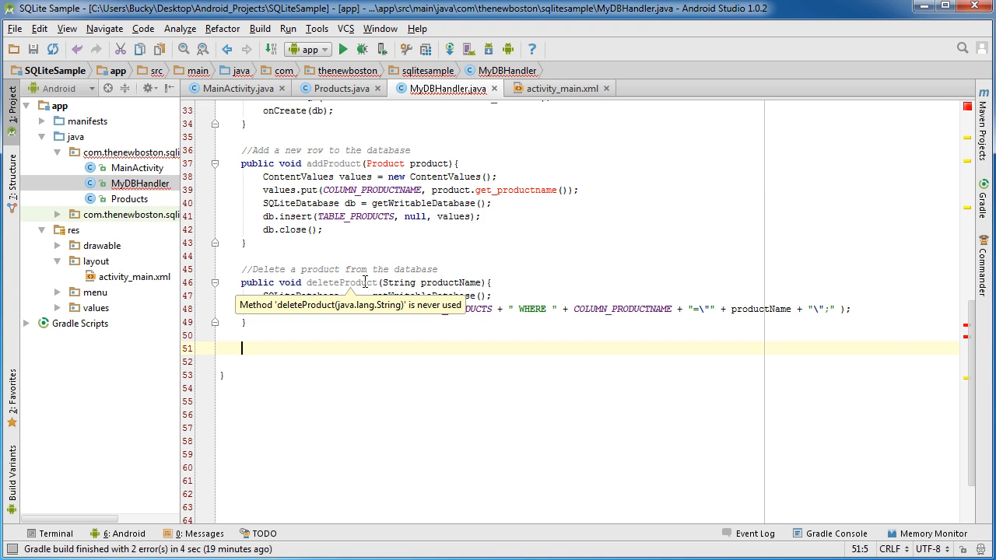
pyautogui.click(561, 88)
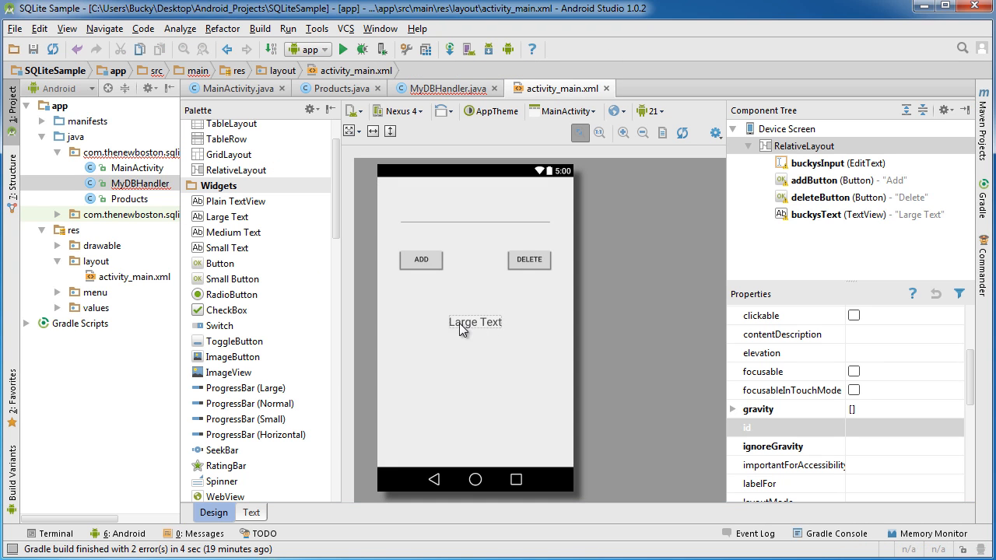
pyautogui.click(441, 87)
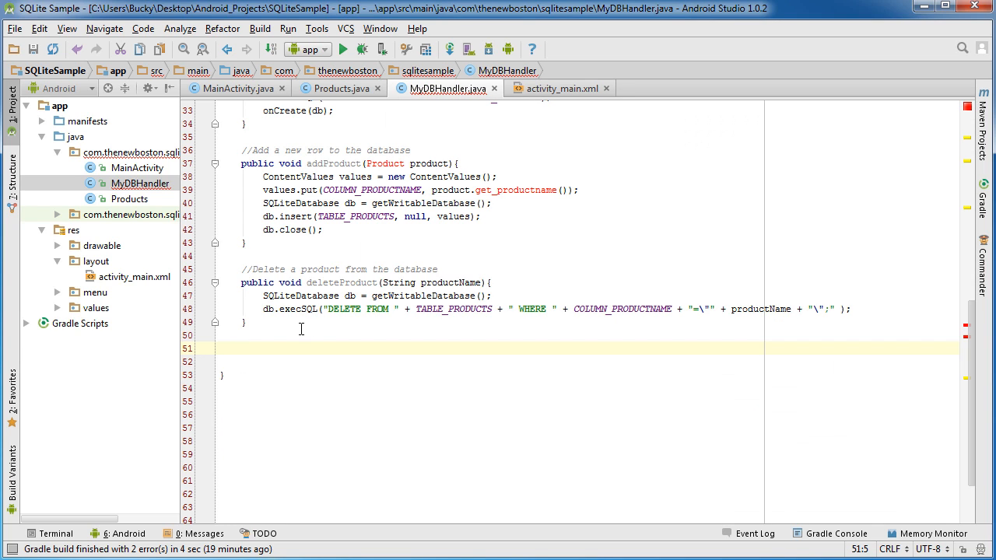
pyautogui.write('//')
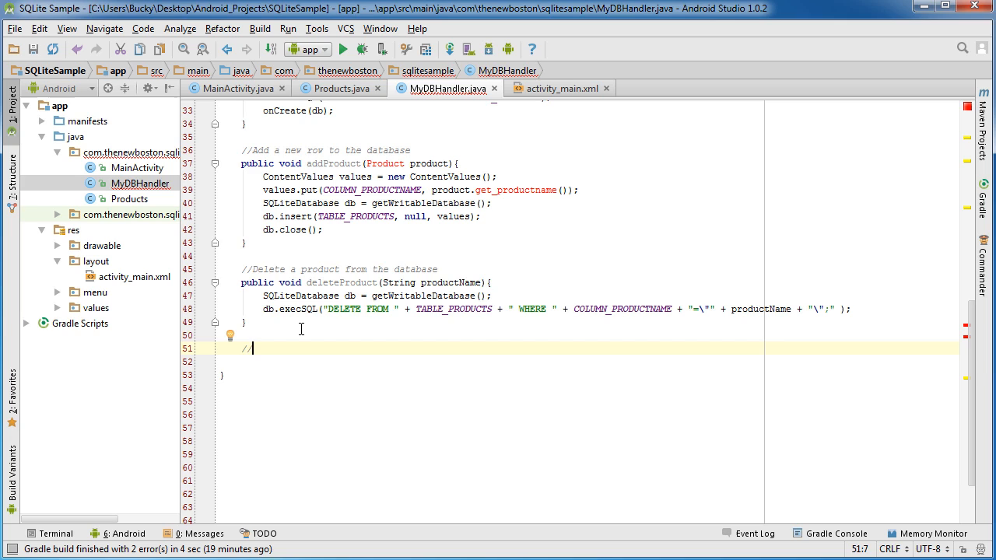
pyautogui.write('Print out')
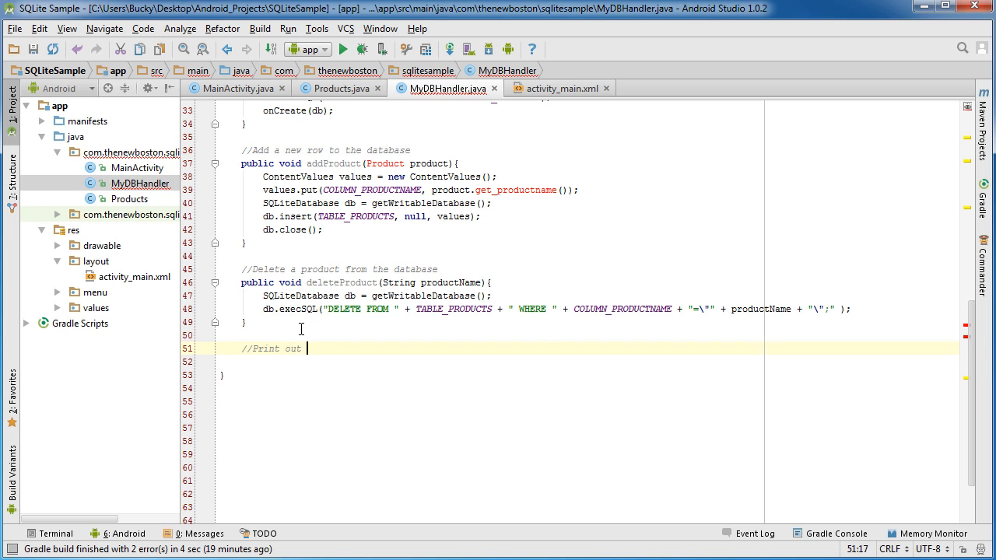
pyautogui.write('the database as a')
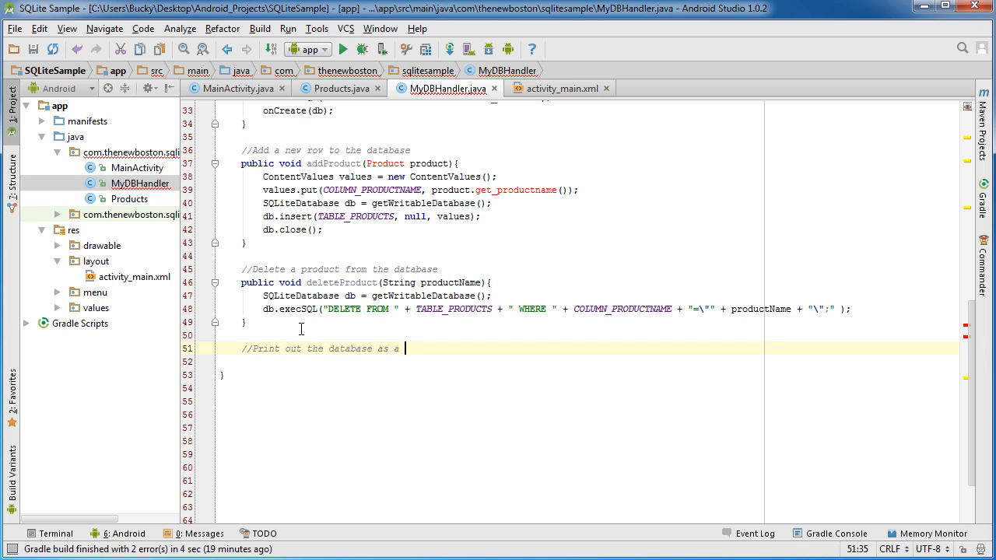
pyautogui.write('string')
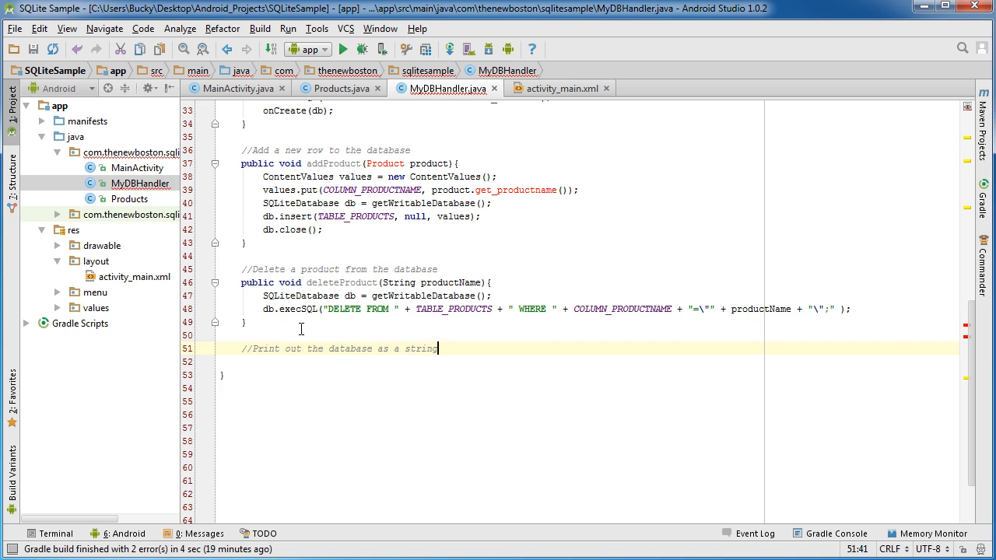
# Declare an empty public String databaseToString() method under the comment.
pyautogui.write('public String da')
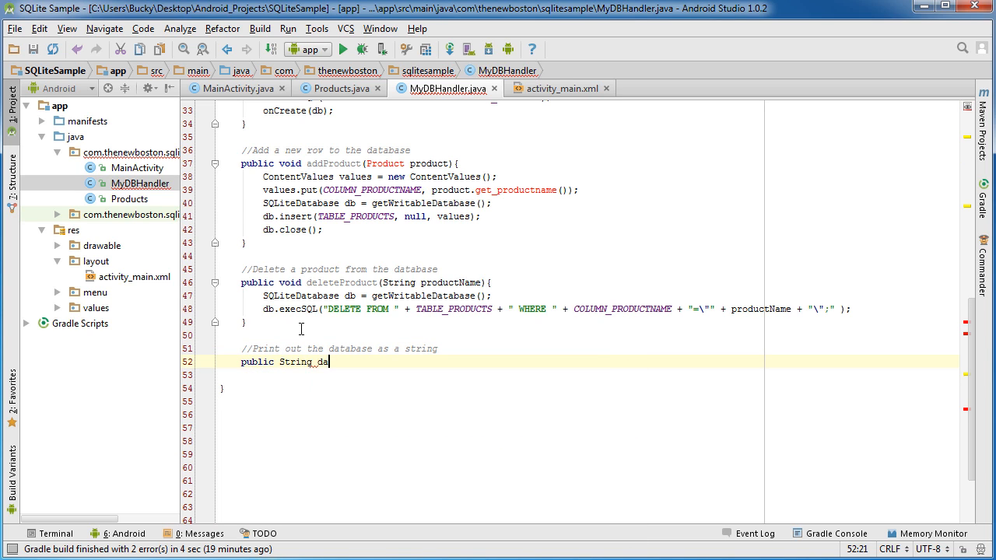
pyautogui.write('tabaseTo')
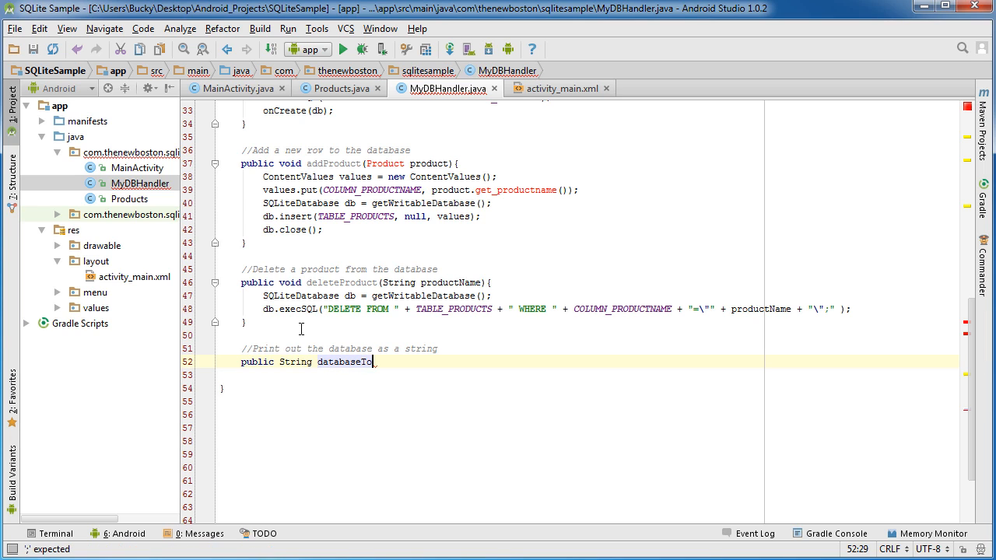
pyautogui.write('String(){')
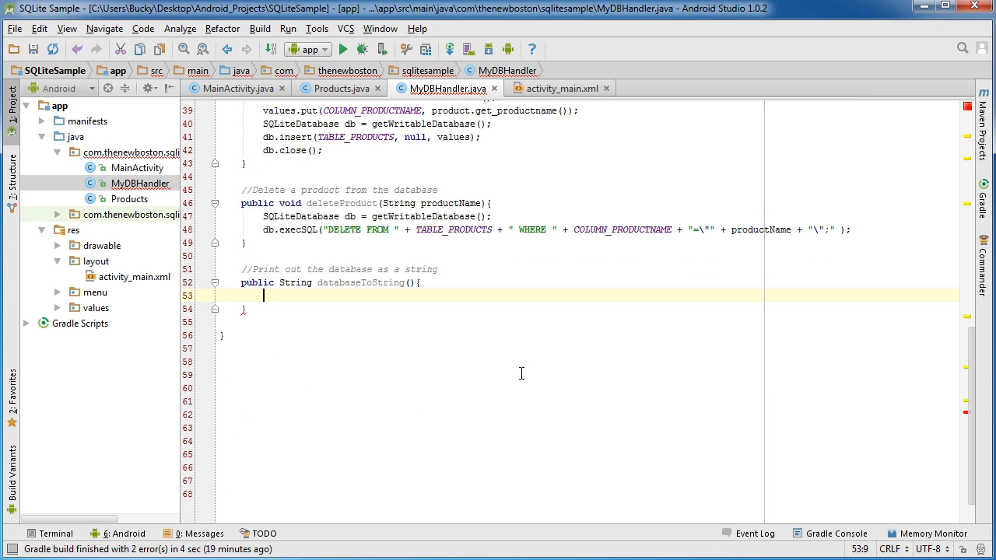
# Declare String dbString = "" and get SQLiteDatabase db from getWritableDatabase().
pyautogui.write('s')
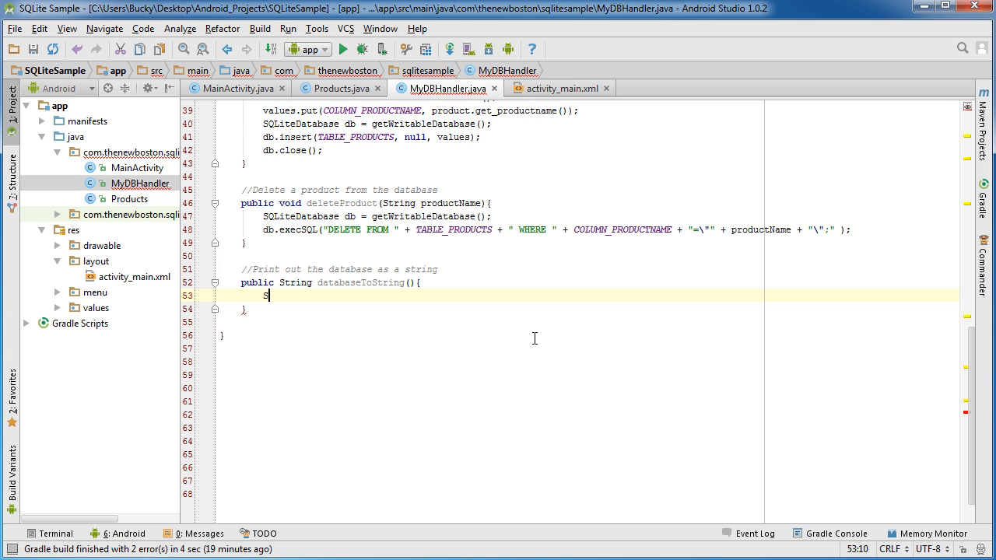
pyautogui.write('tring')
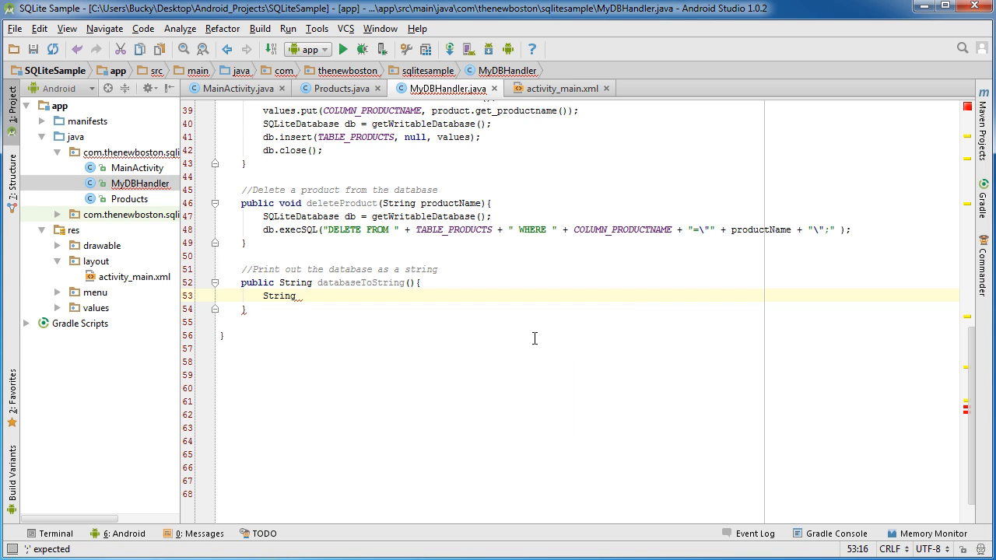
pyautogui.write('dbString')
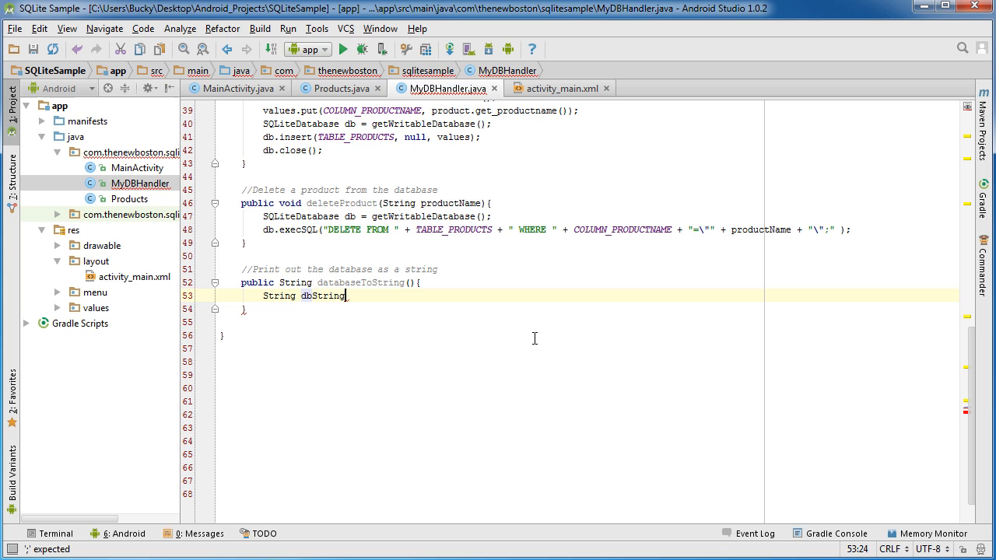
pyautogui.write('= "";')
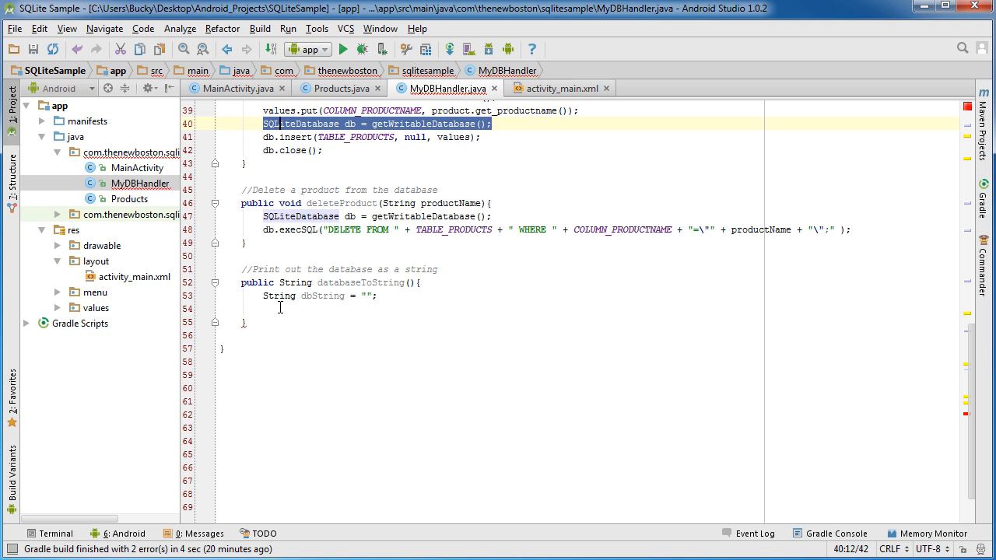
pyautogui.write('SQLiteDatabase db = getWritableDatabase();')
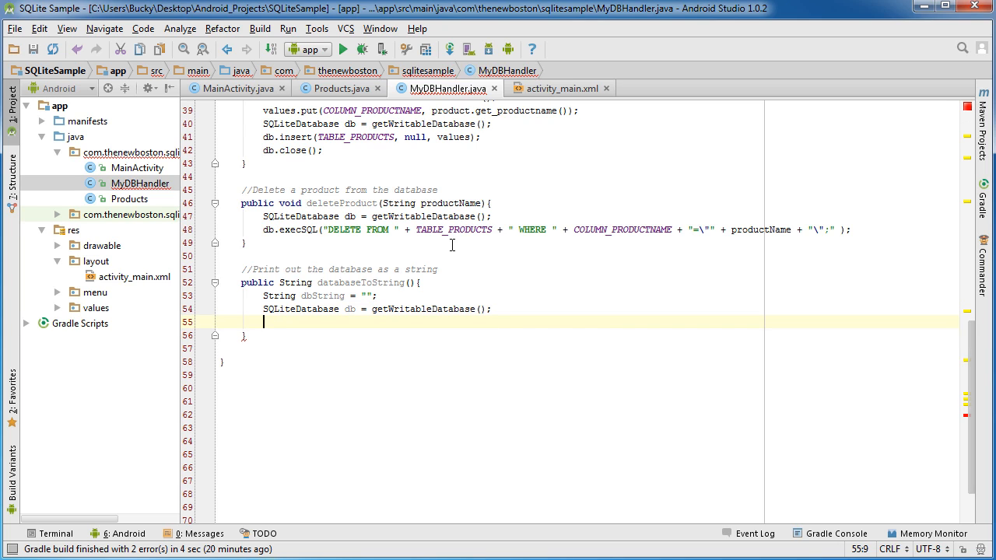
# Build the query string "SELECT * FROM " + TABLE_PRODUCTS + " WHERE 1".
pyautogui.write('String')
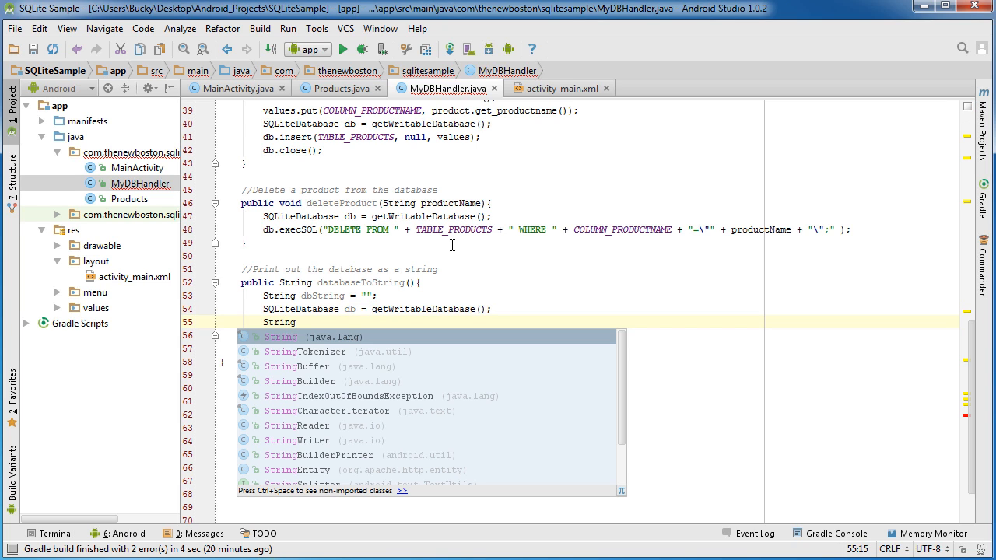
pyautogui.write('que')
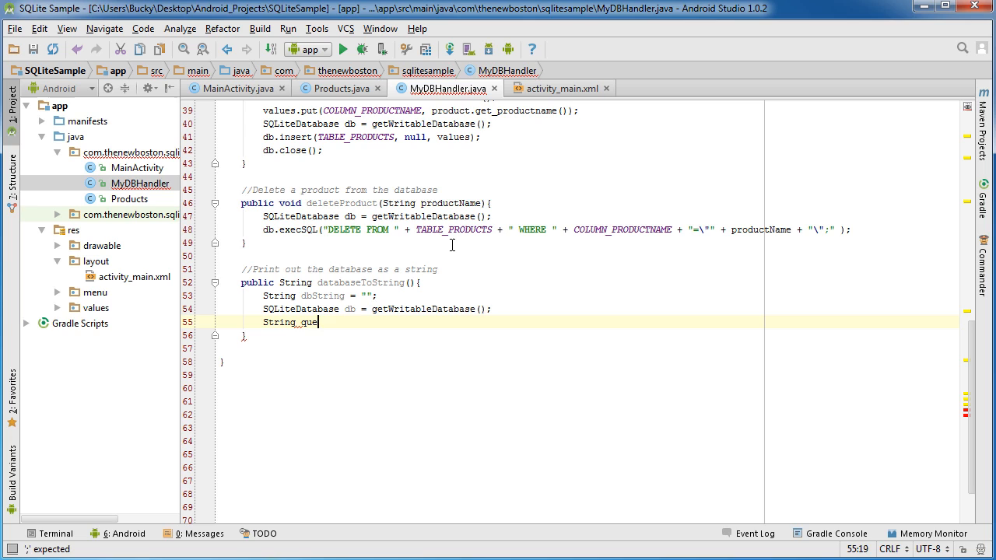
pyautogui.write('ry =')
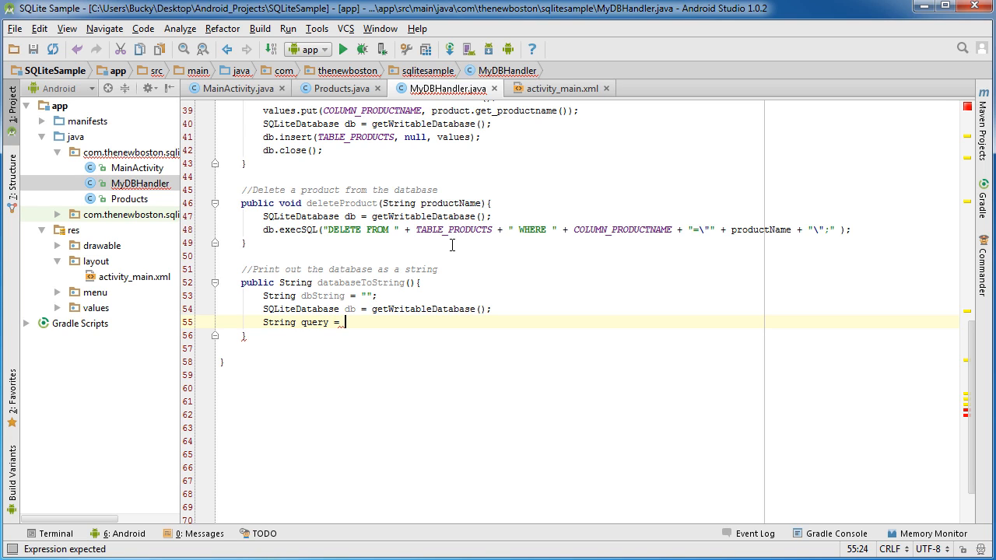
pyautogui.write('"SE')
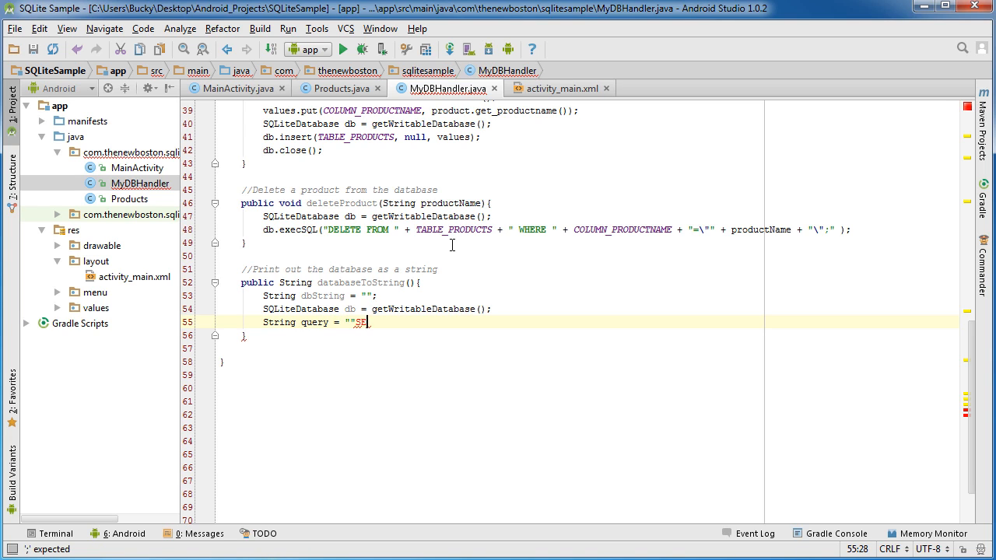
pyautogui.write('SELECT * FRO')
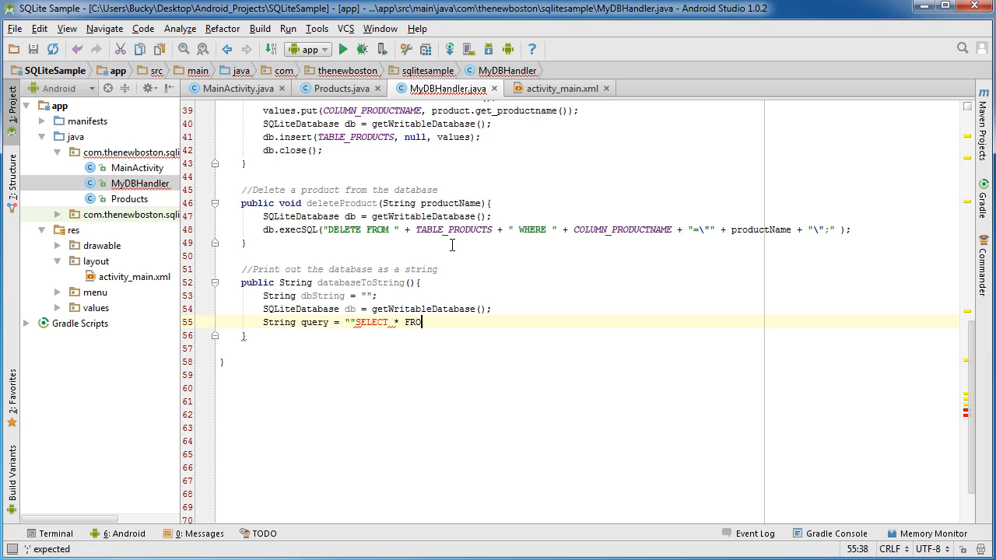
pyautogui.write('M')
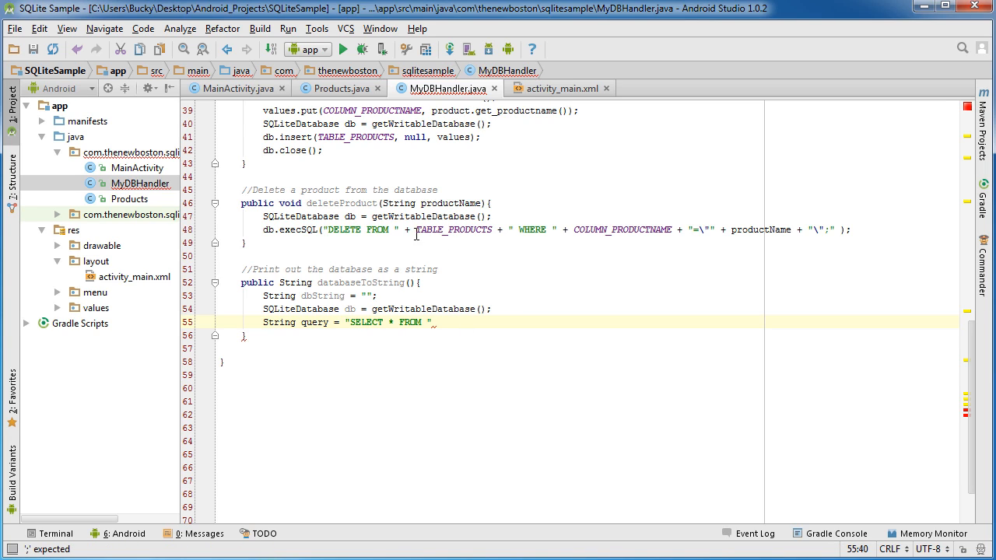
pyautogui.moveTo(404, 229); pyautogui.dragTo(557, 229)
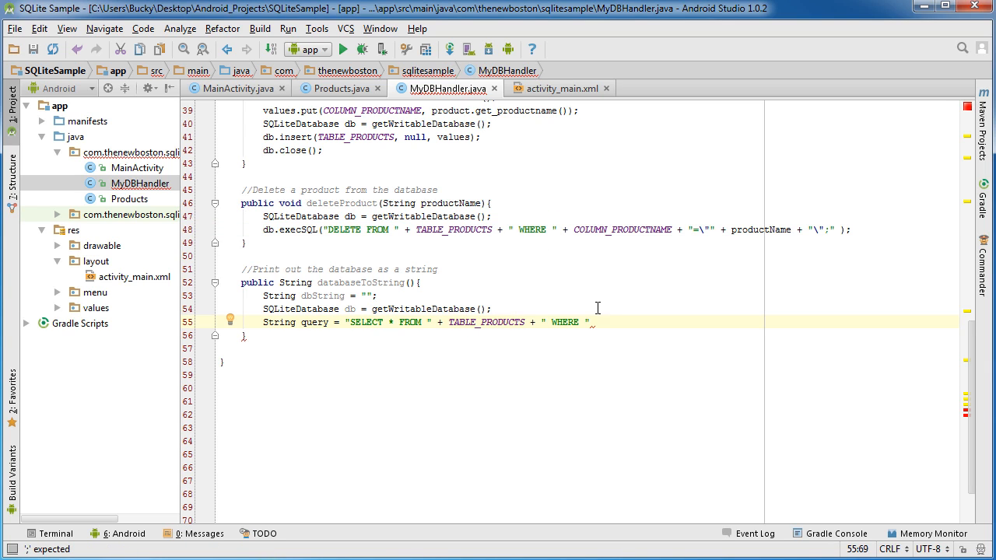
pyautogui.write('1')
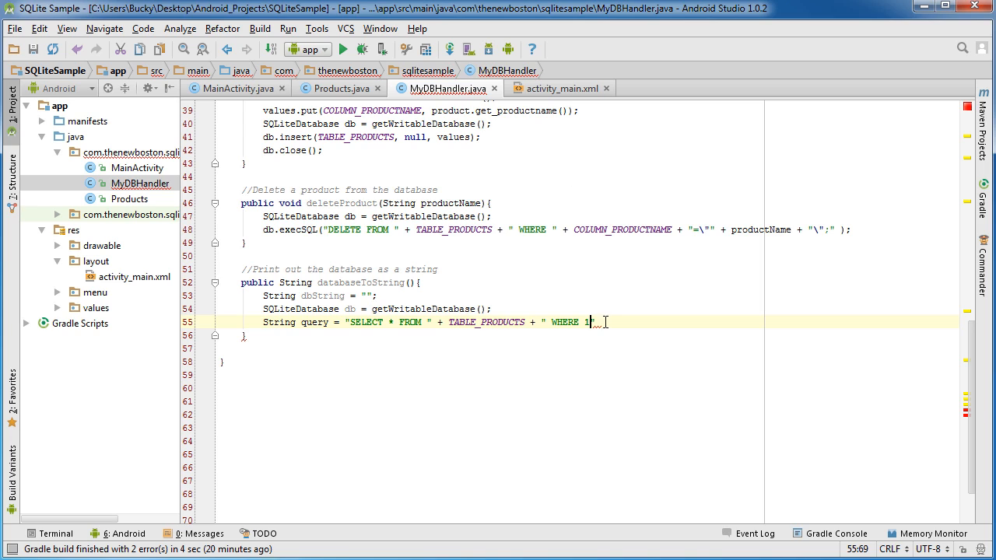
pyautogui.write('";')
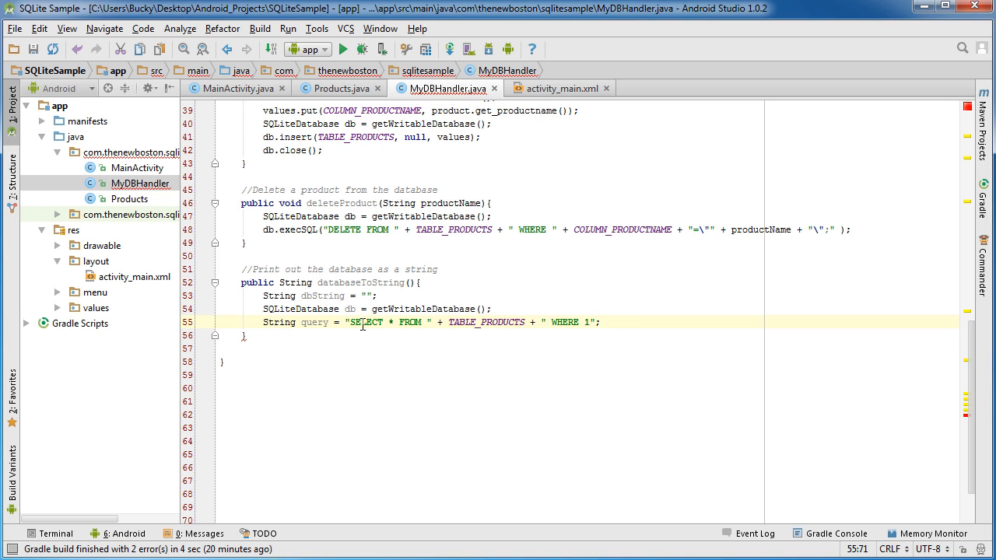
pyautogui.click(391, 322)
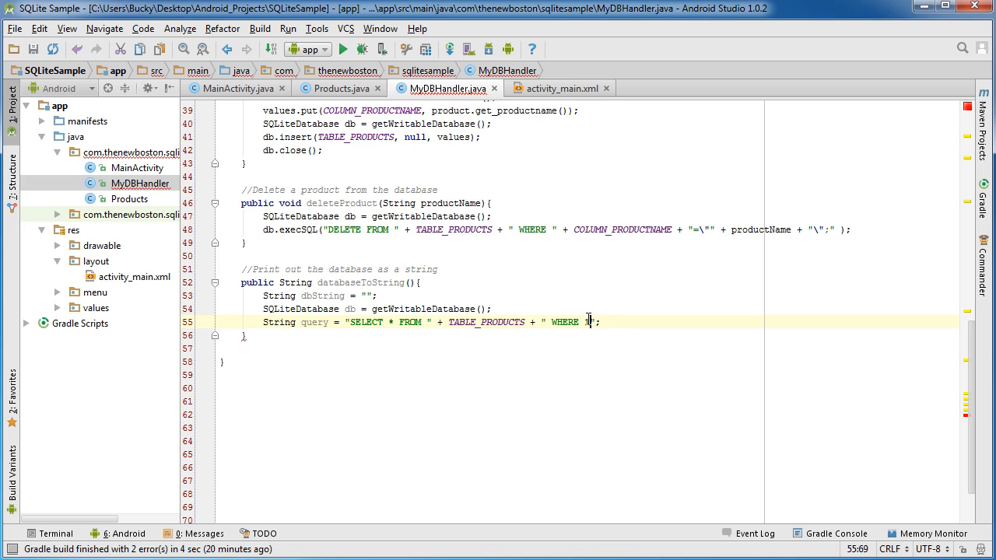
# Add the comment '// Cursor point to a location in your result' below the query.
pyautogui.press('Return')
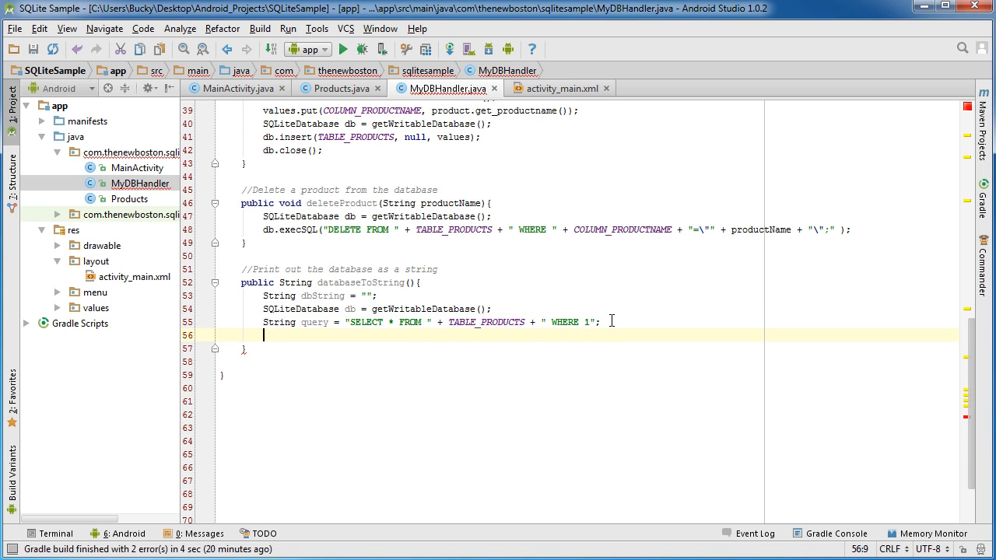
pyautogui.press('Return')
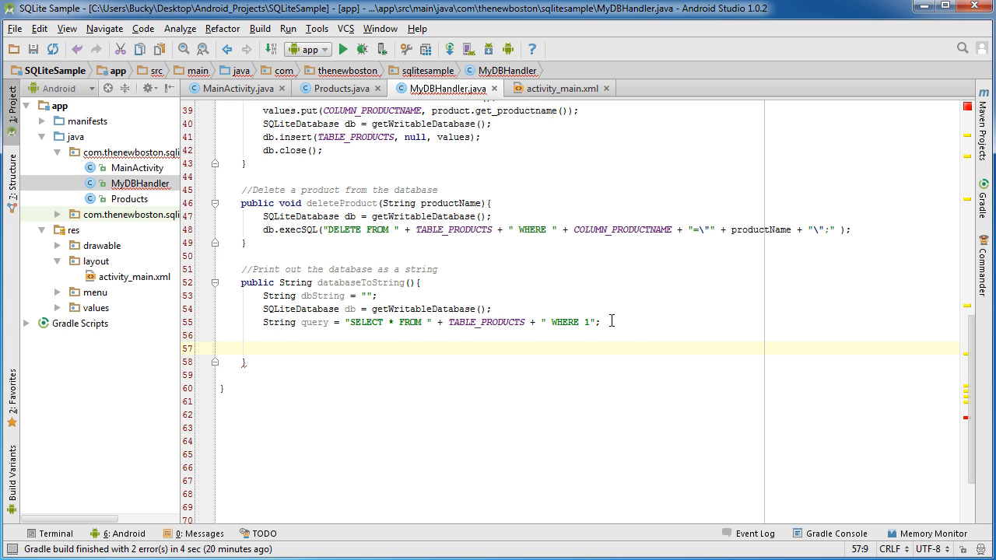
pyautogui.write('//')
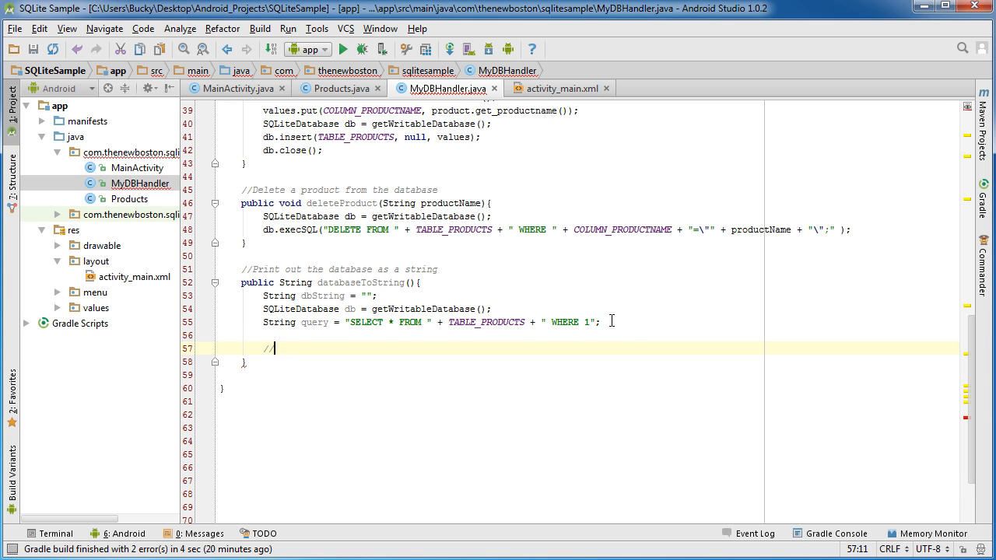
pyautogui.write('Cursor')
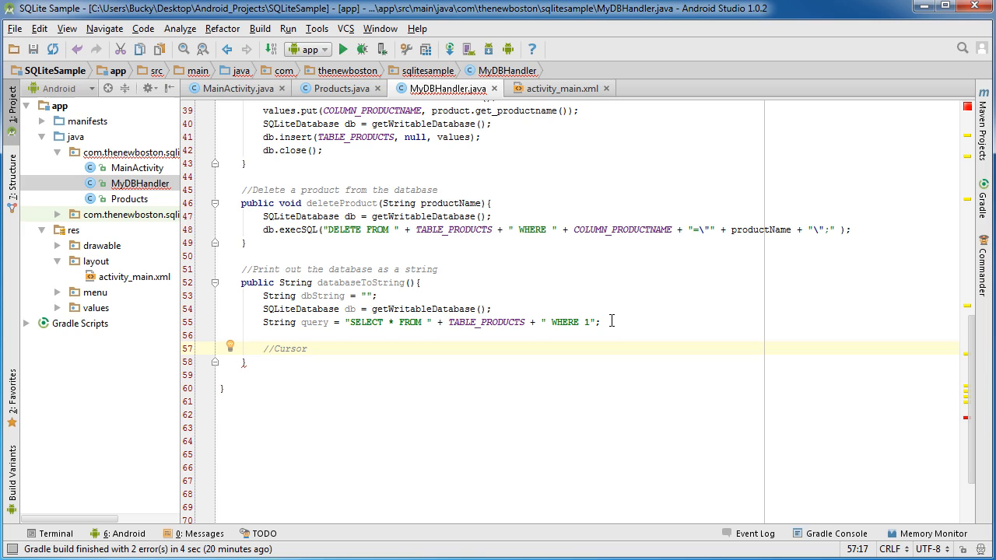
pyautogui.write('point')
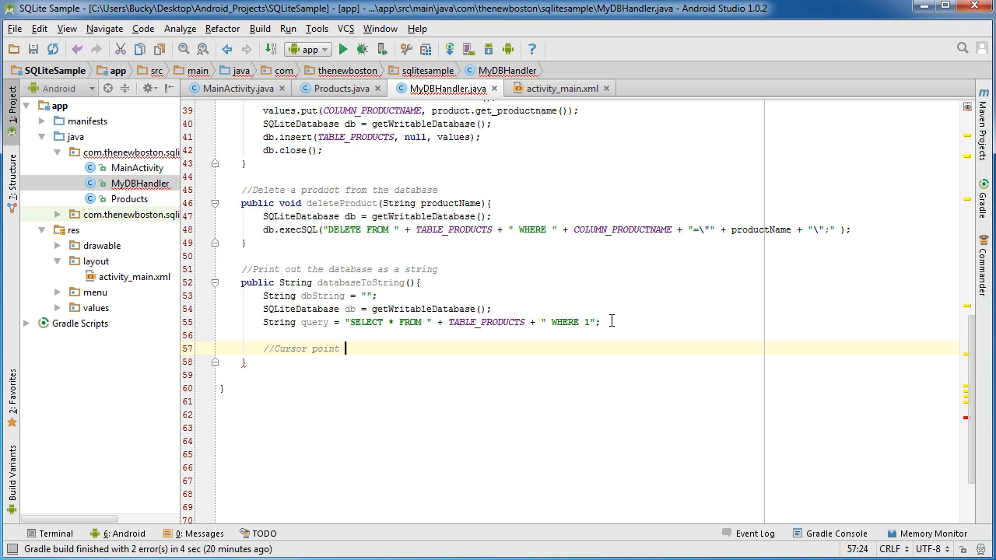
pyautogui.write('to a location')
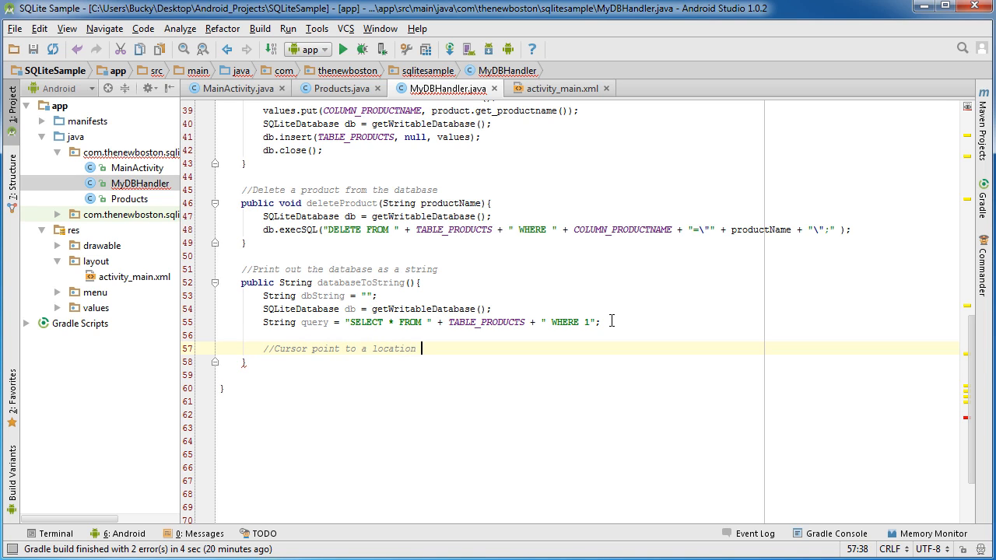
pyautogui.write('in your results')
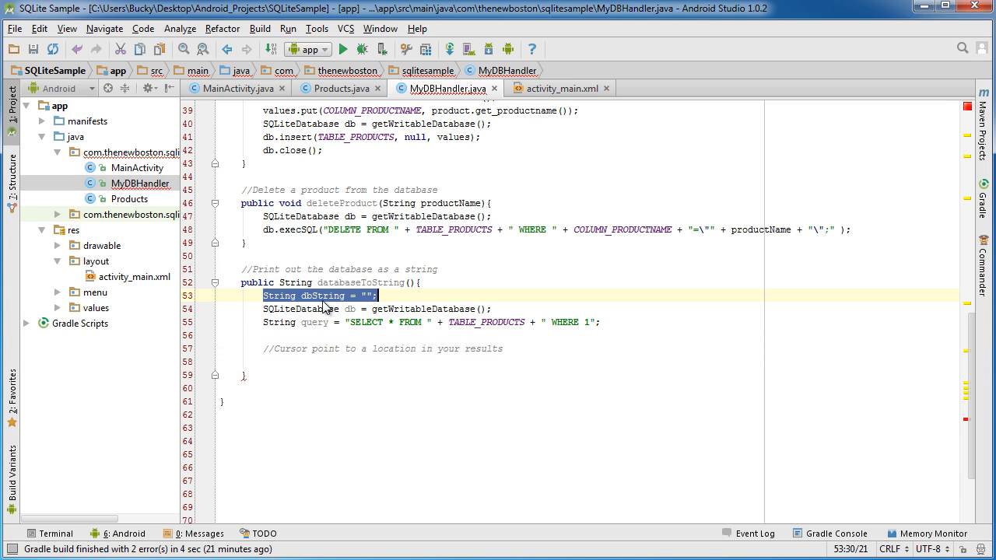
pyautogui.click(264, 296)
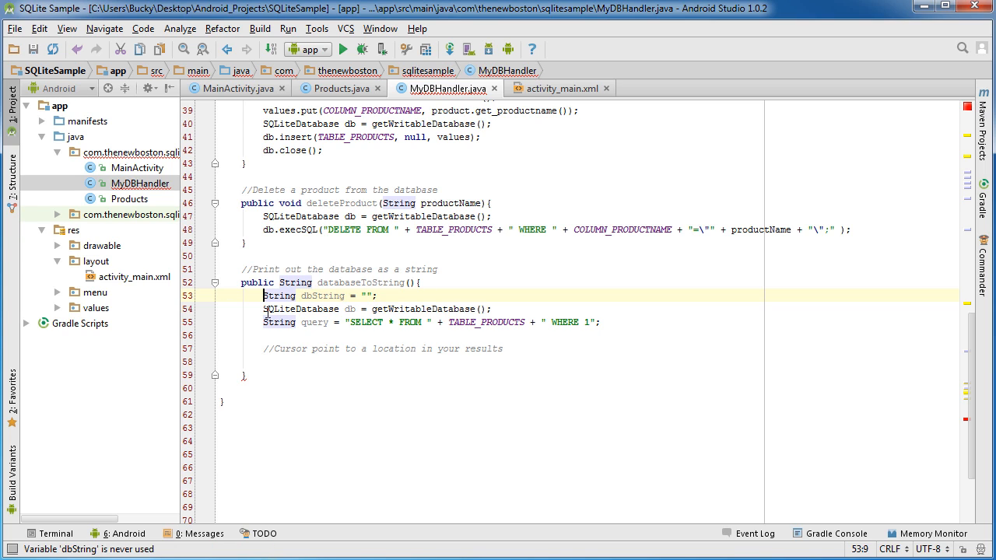
pyautogui.click(265, 361)
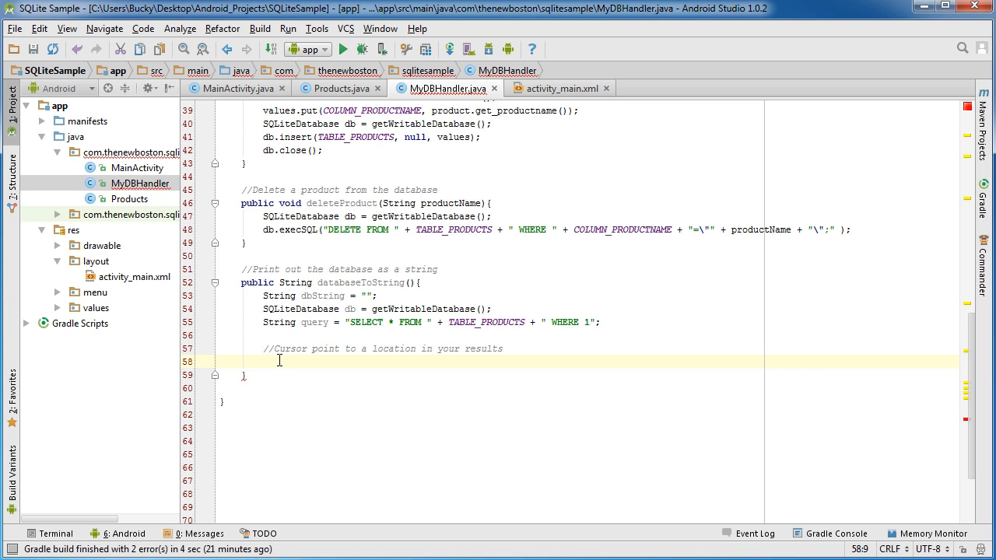
# Run the query into Cursor c = db.rawQuery(query, null).
pyautogui.write('Cursor c =')
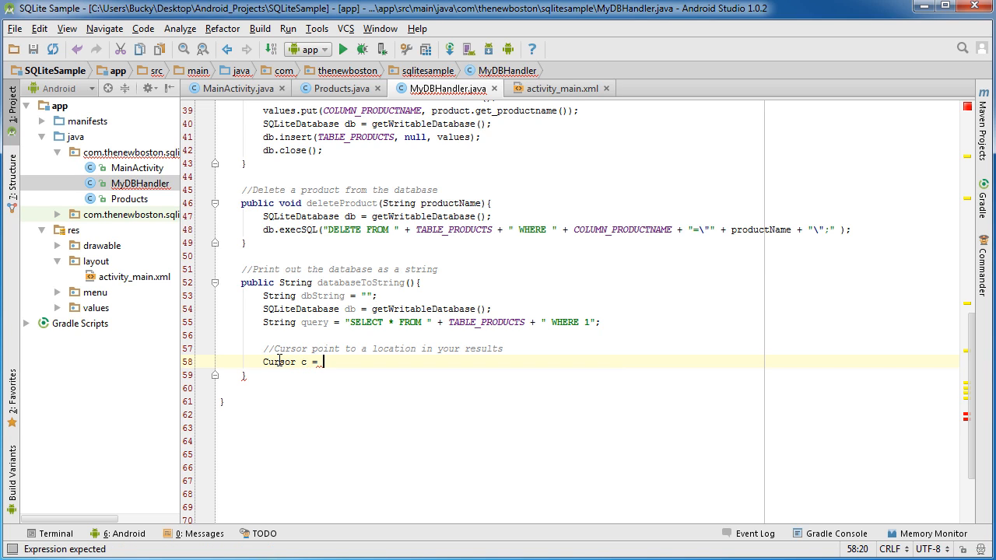
pyautogui.write('db.rawQuery(')
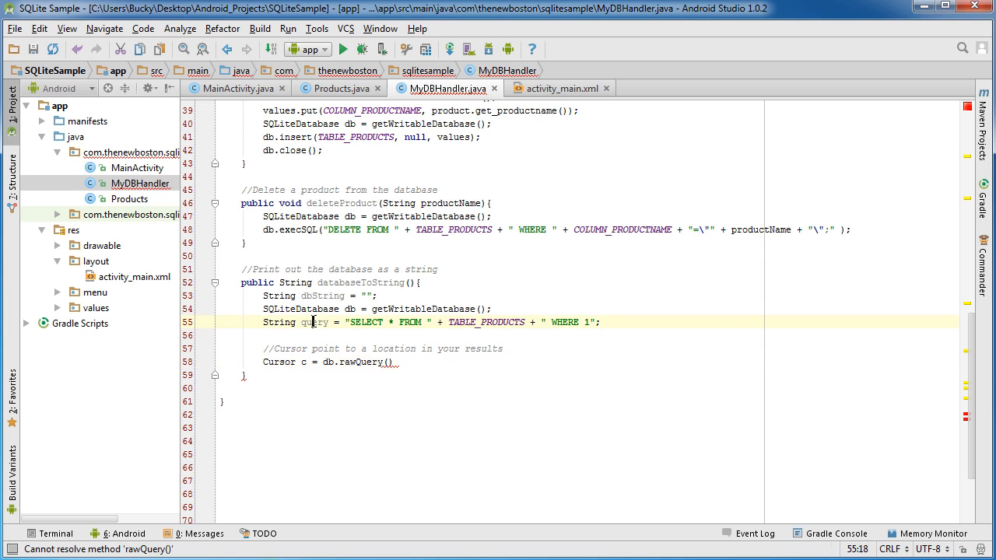
pyautogui.write('query')
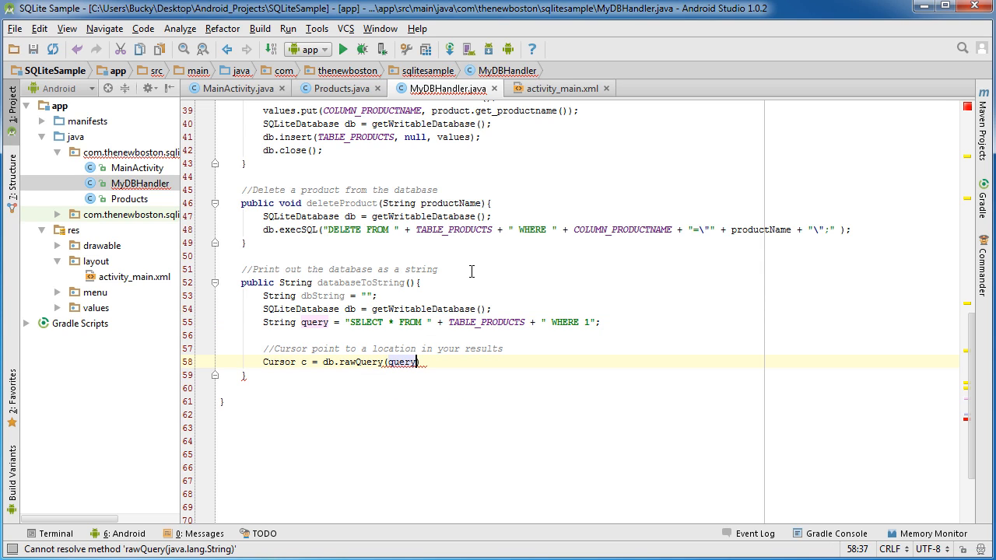
pyautogui.write(', null);')
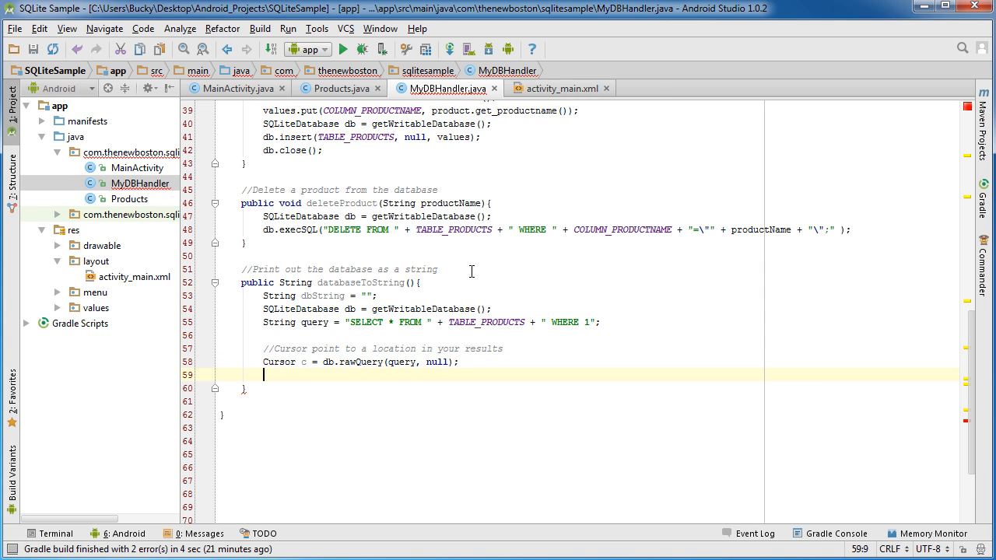
# Call c.moveToFirst() with a comment about moving to the first row in your results.
pyautogui.write('c.moveToFirst();')
pyautogui.write('//')
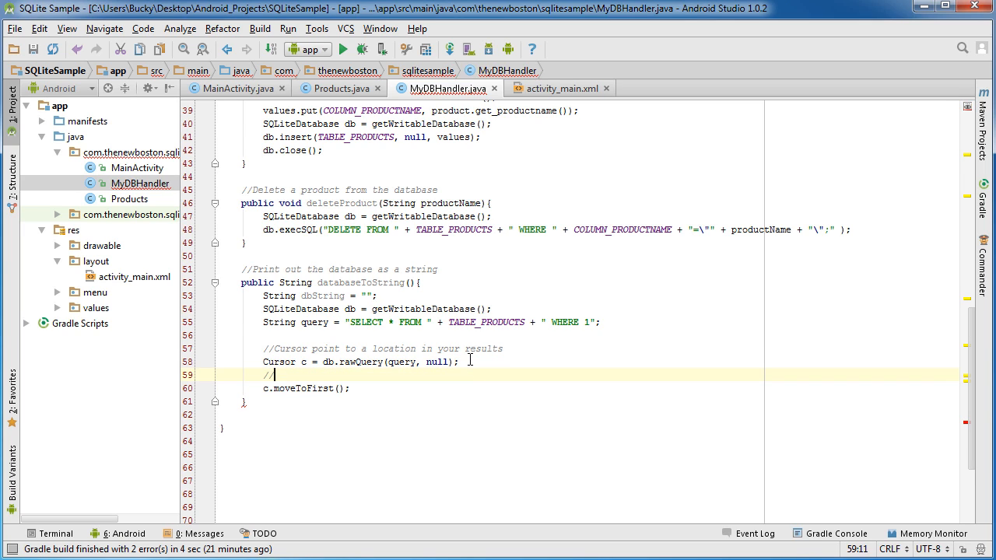
pyautogui.write('Move th')
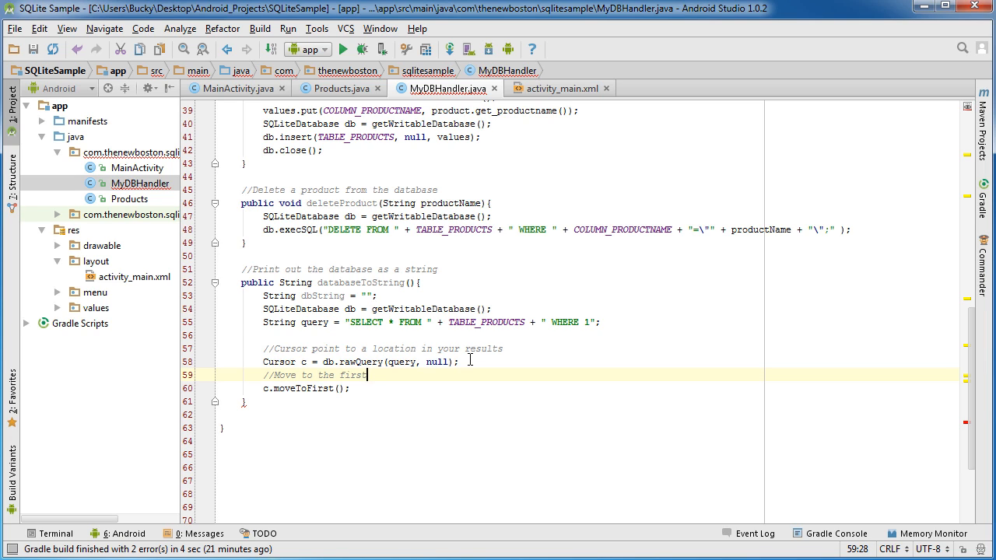
pyautogui.write('row in')
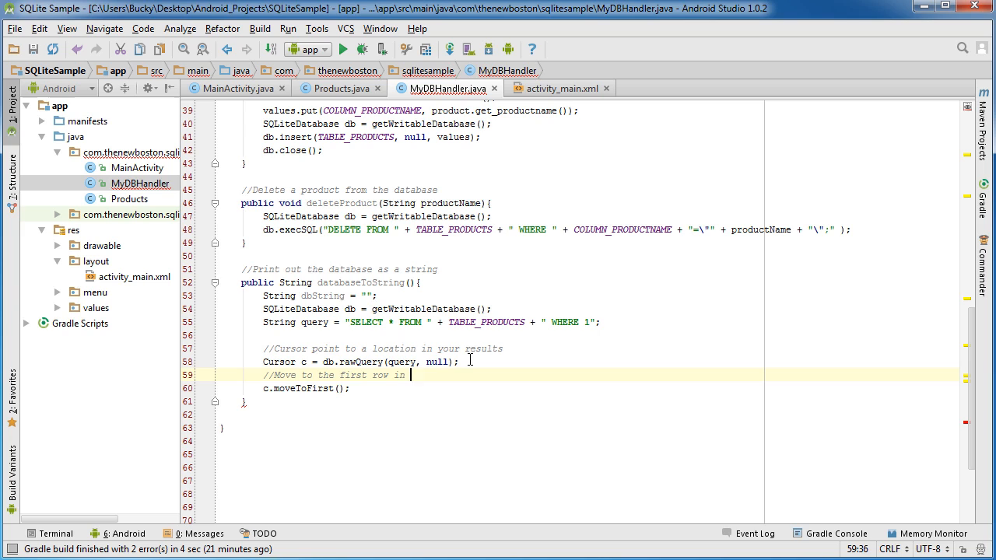
pyautogui.write('your results')
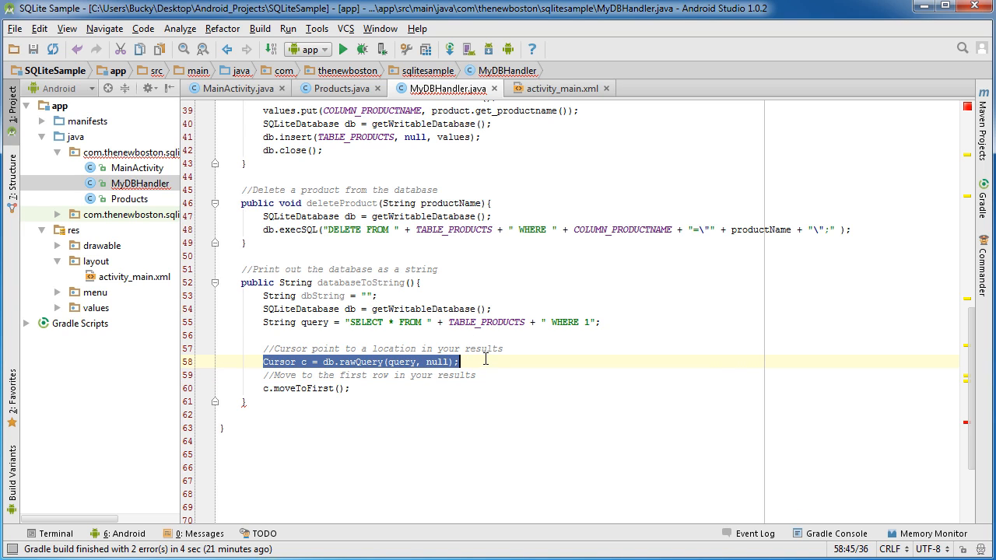
pyautogui.click(405, 362)
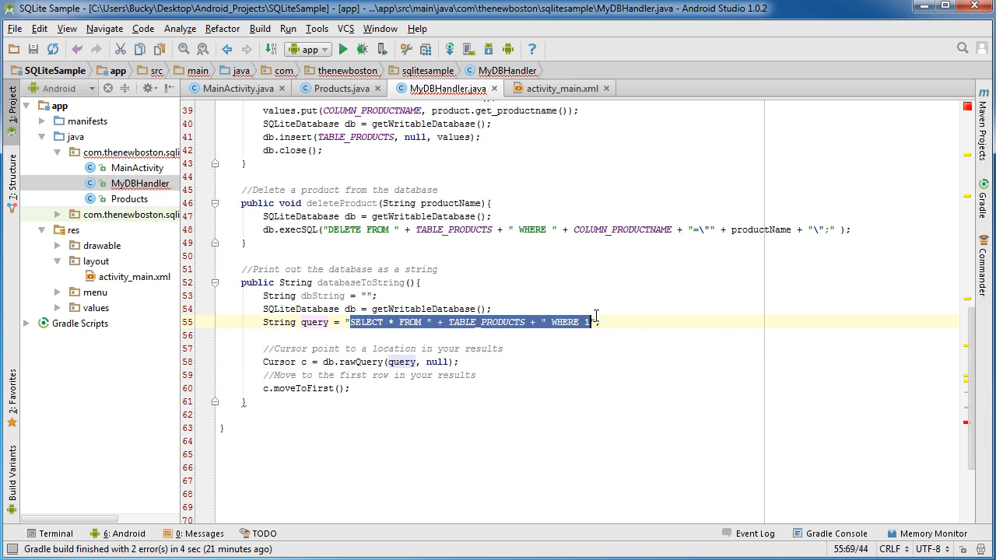
pyautogui.doubleClick(302, 389)
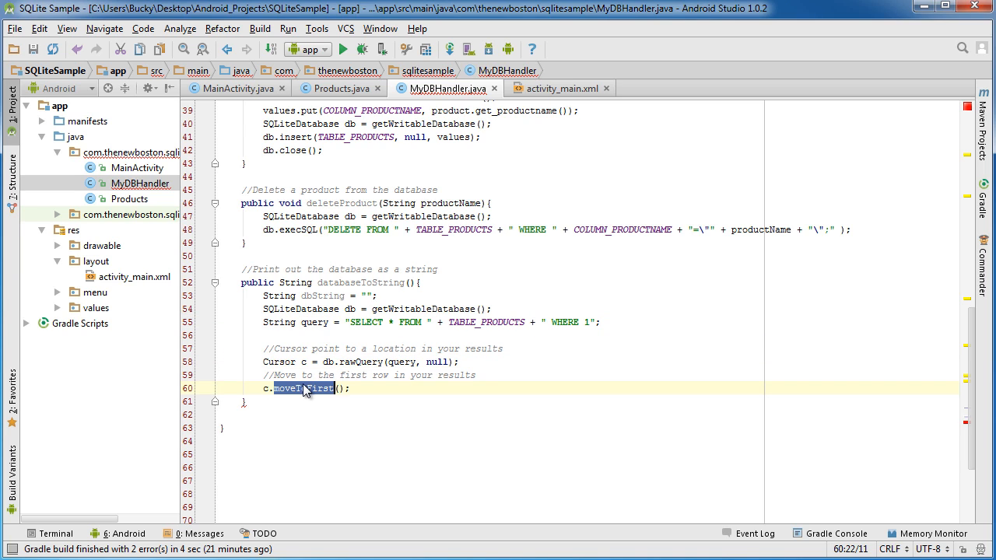
pyautogui.click(362, 361)
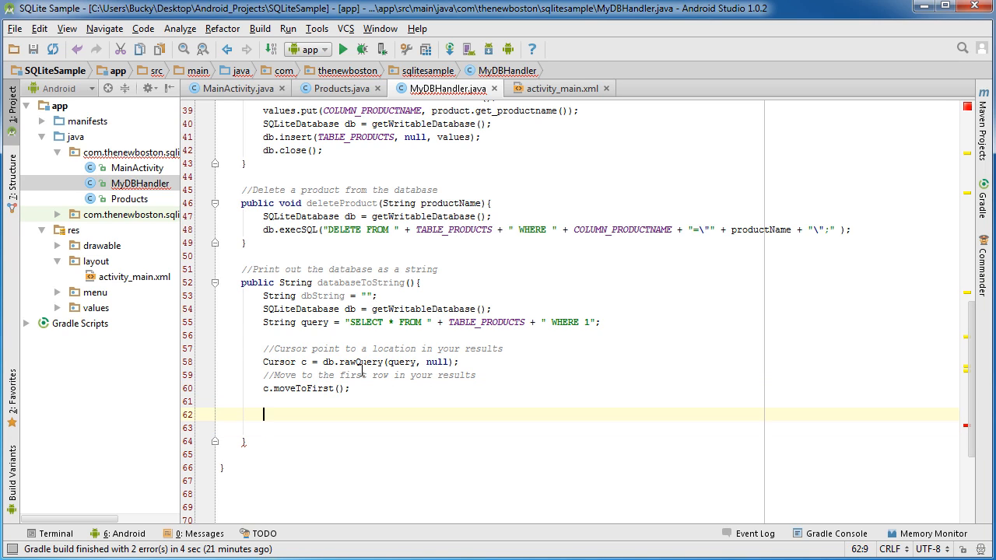
# Add a while(!c.isAfterLast()) loop with an if checking getString of productname != null.
pyautogui.write('while(')
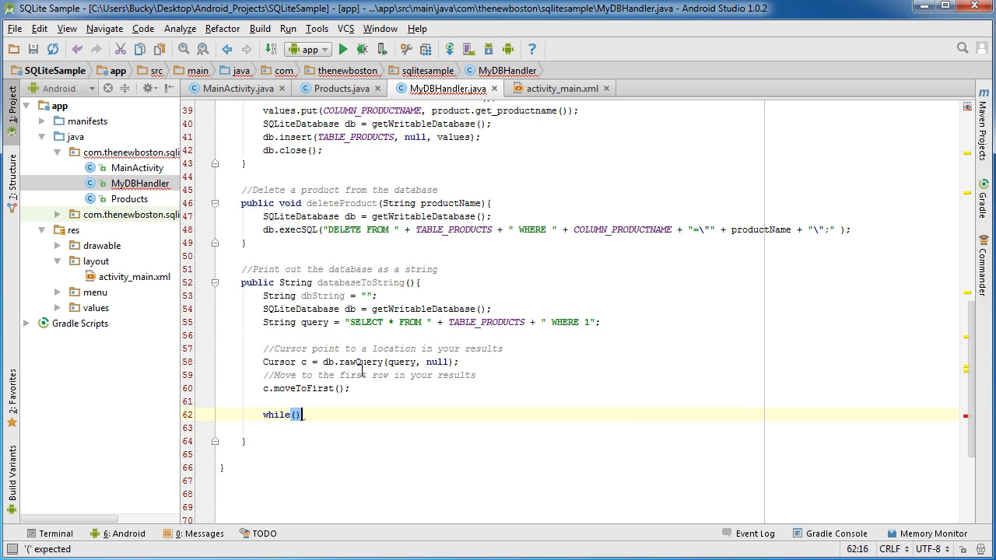
pyautogui.write('!c.isAfterLast(')
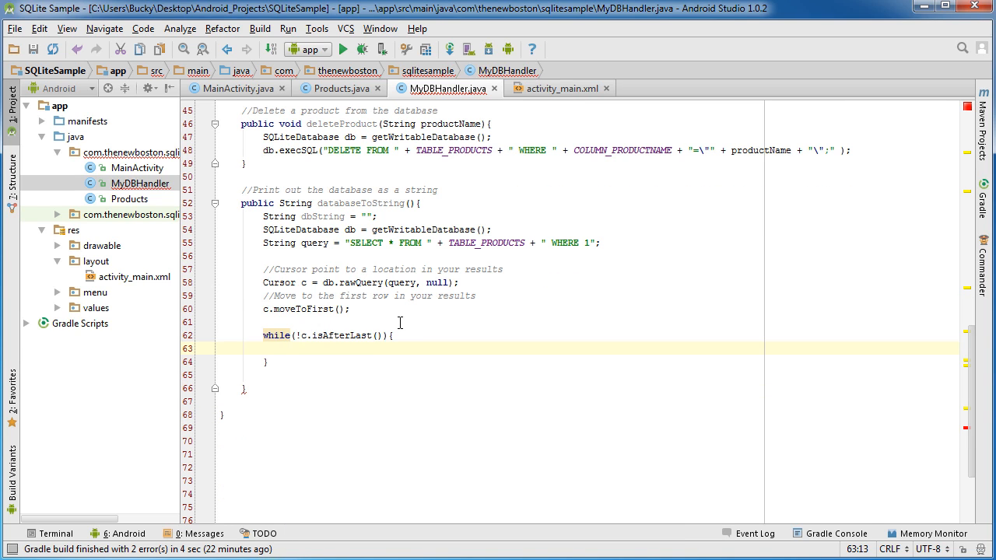
pyautogui.write('if(c')
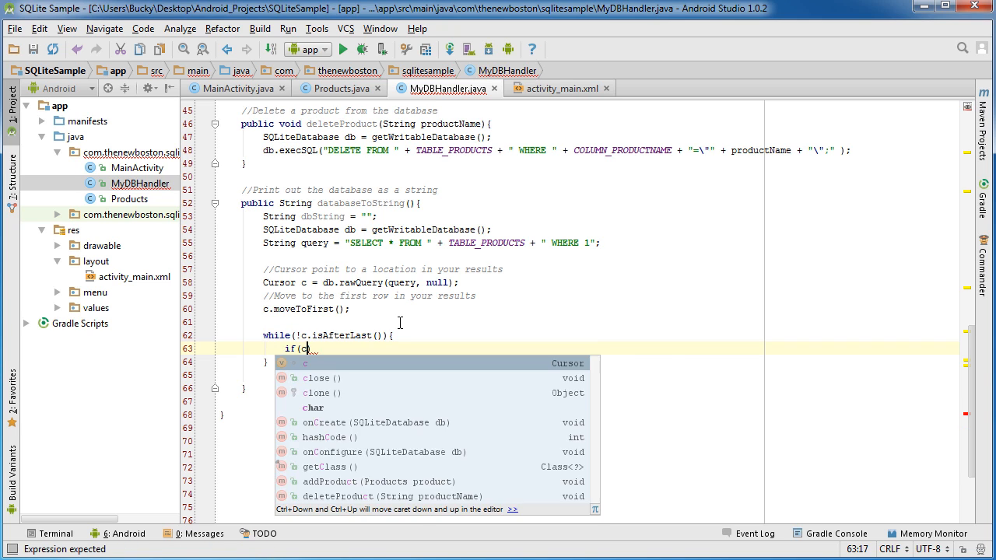
pyautogui.write('getString(')
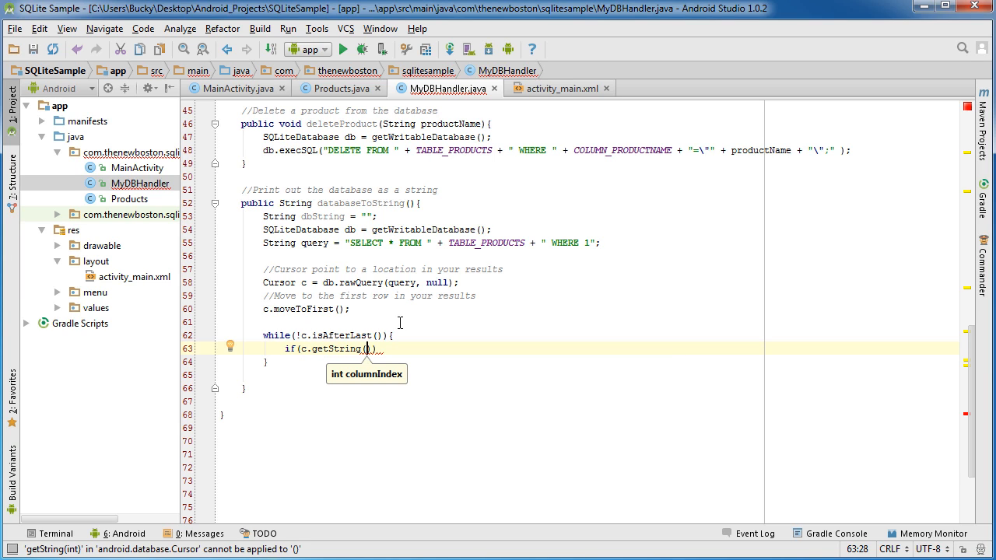
pyautogui.write('c.getColumnIndex(')
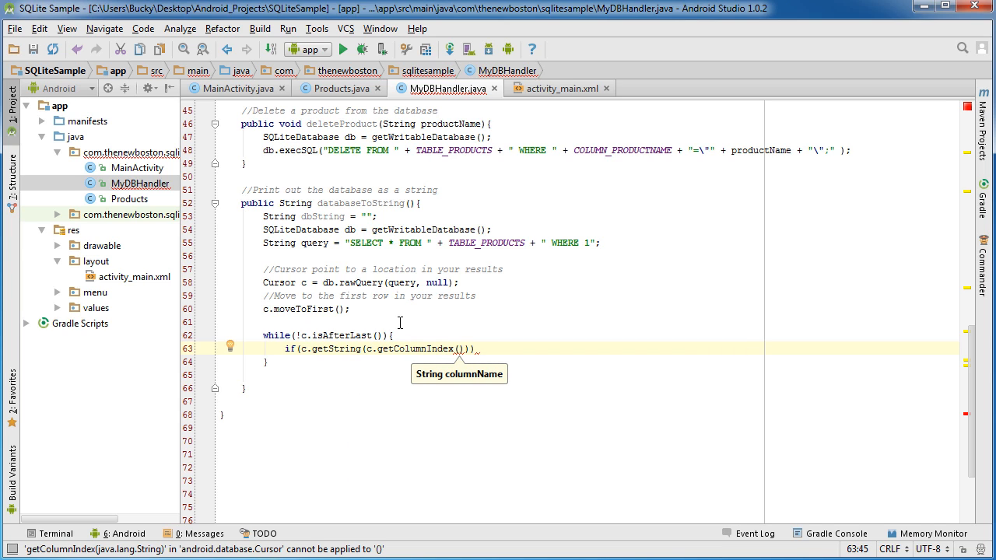
pyautogui.write('prod"')
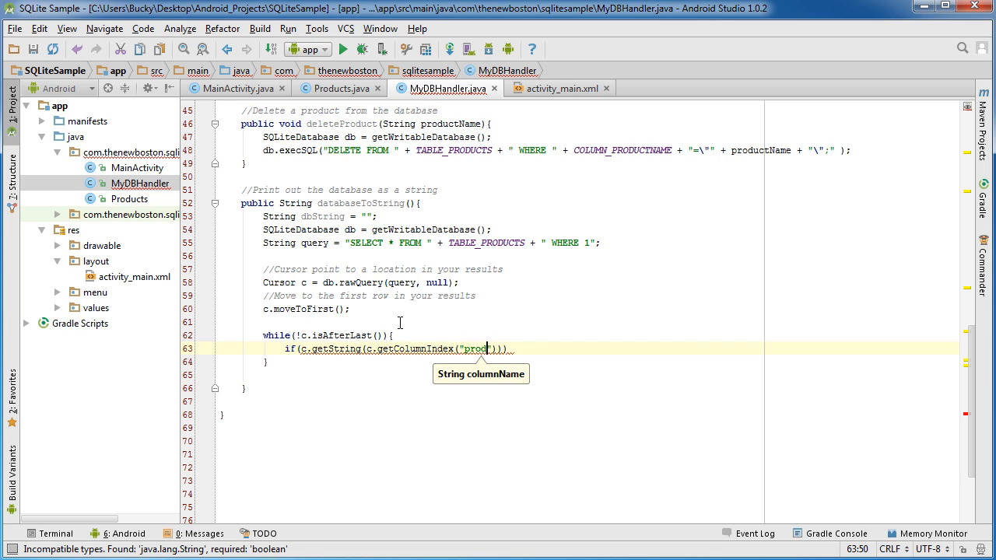
pyautogui.write('uct')
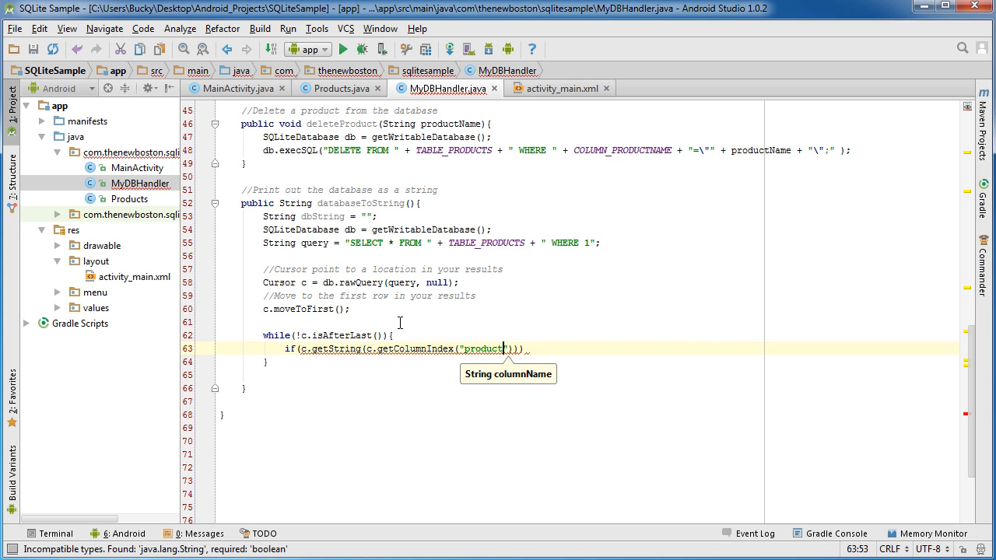
pyautogui.write('name')
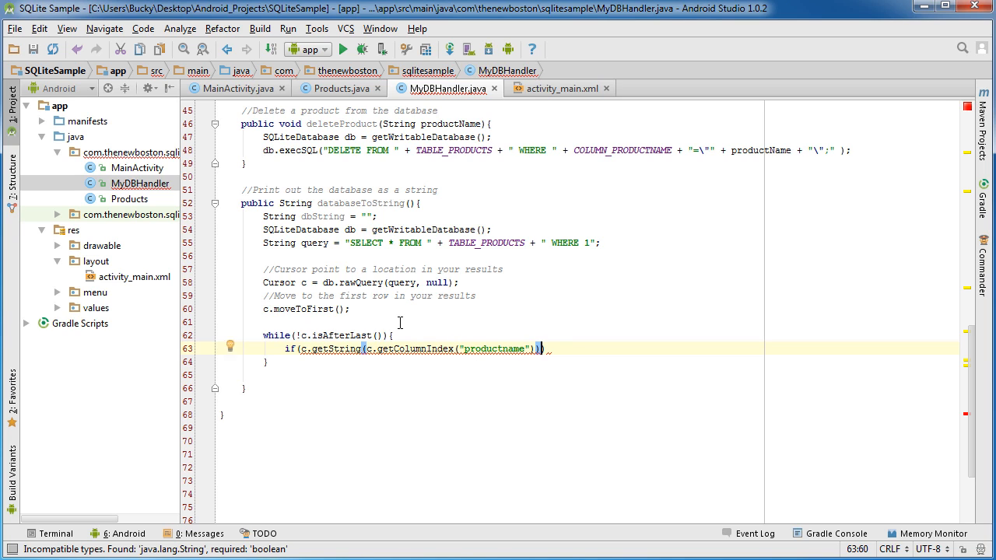
pyautogui.write('!= null')
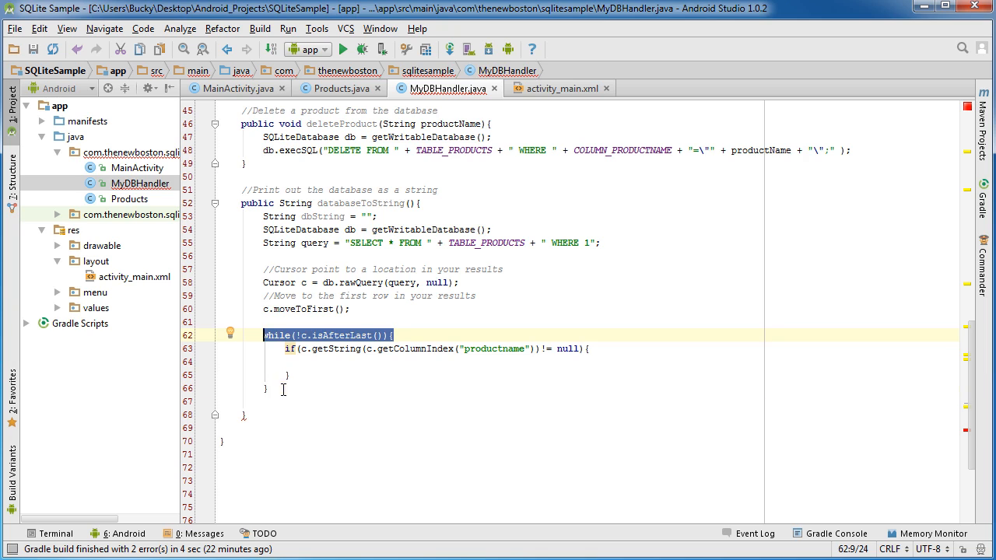
# After the while loop, add db.close(); and return dbString;.
pyautogui.click(264, 401)
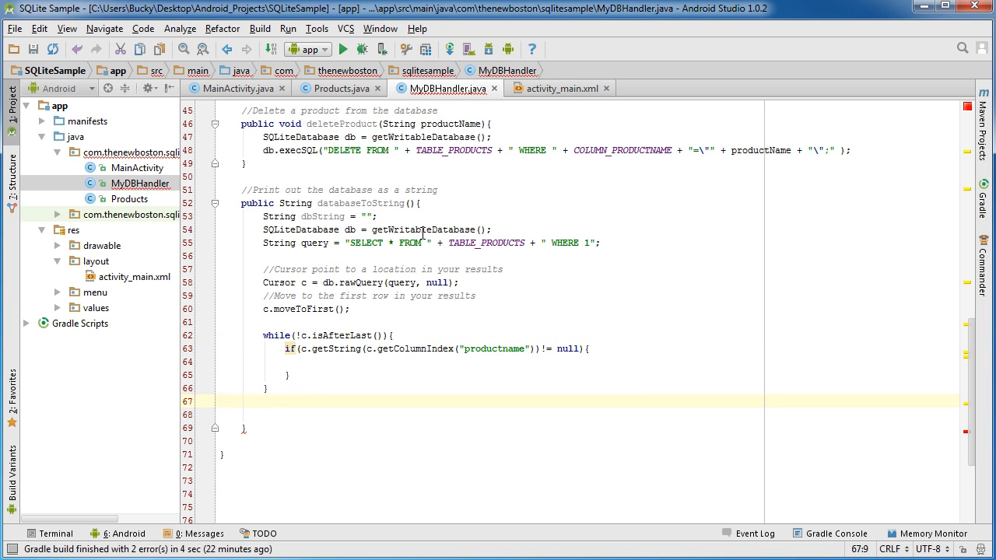
pyautogui.write('db.cls')
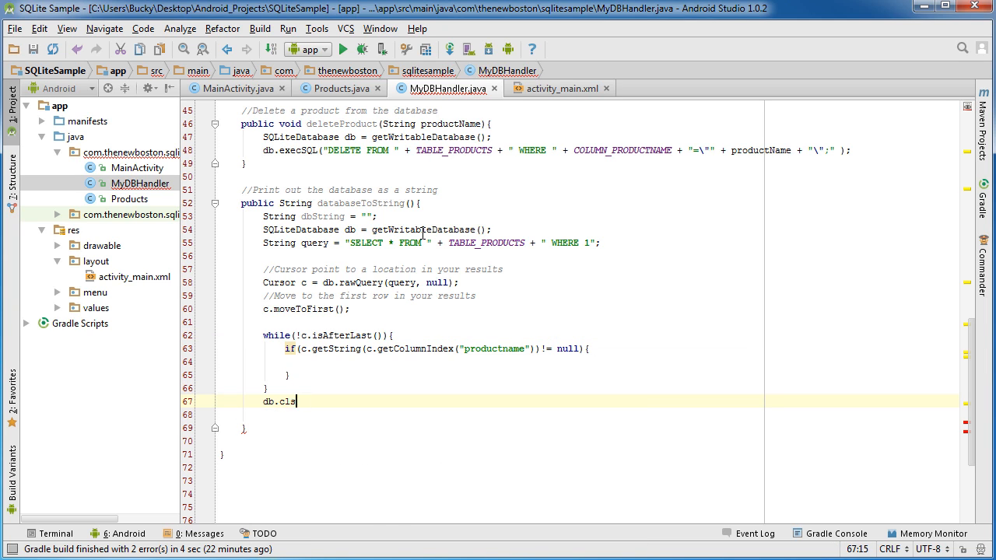
pyautogui.write('ose();')
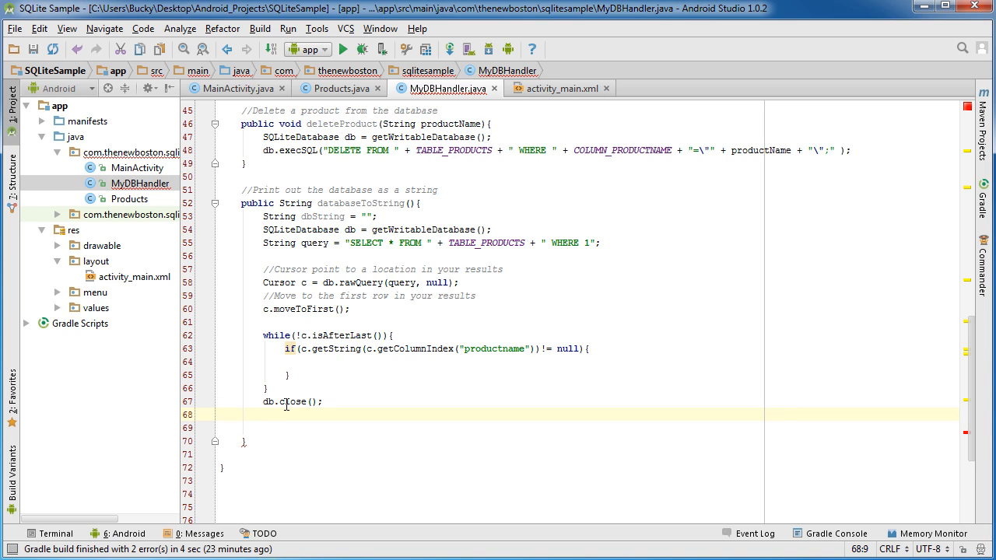
pyautogui.write('return')
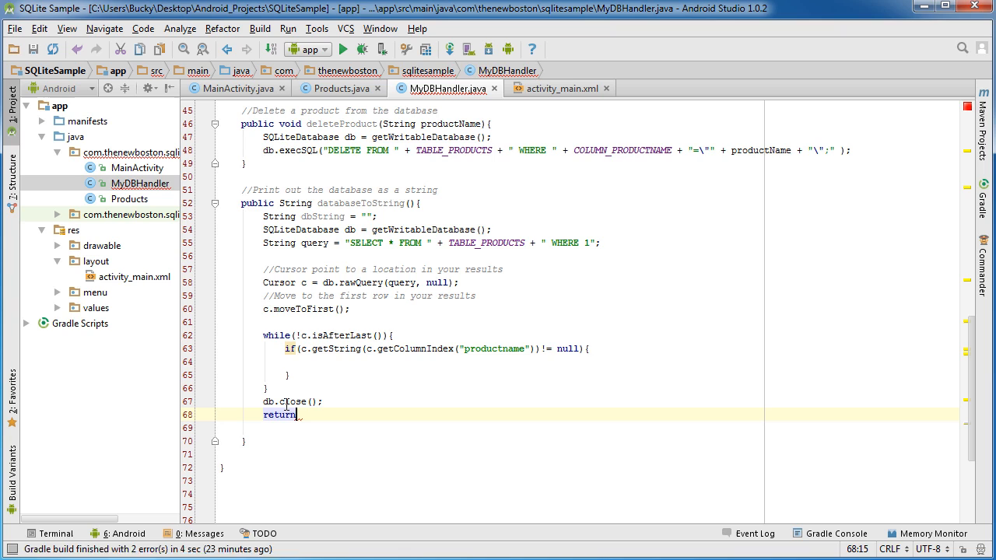
pyautogui.doubleClick(322, 217)
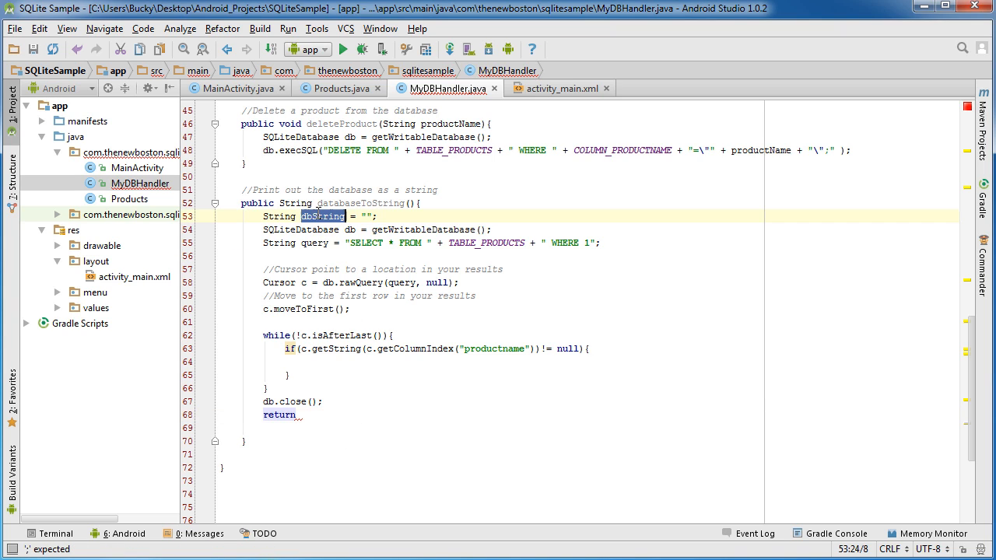
pyautogui.write('dbString')
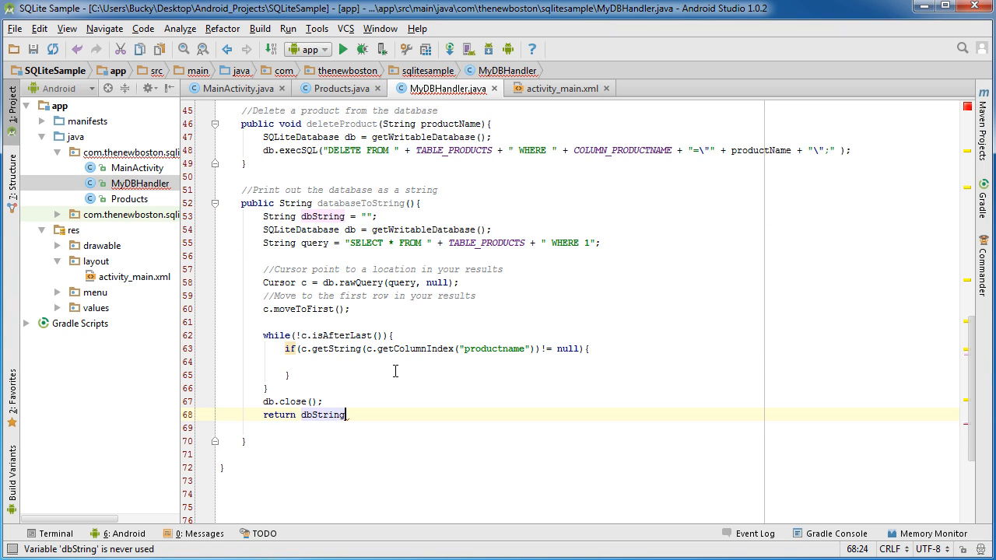
pyautogui.write(';')
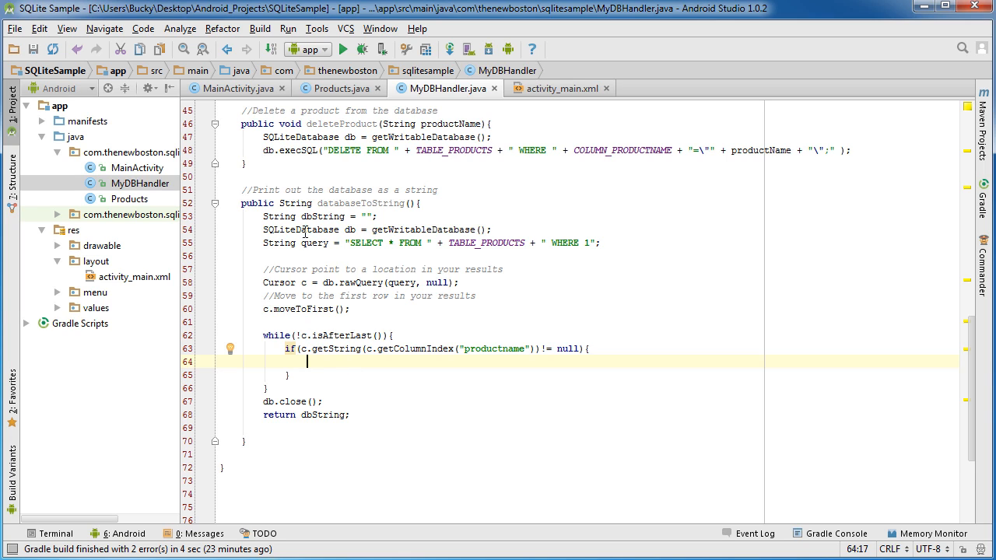
pyautogui.doubleClick(322, 217)
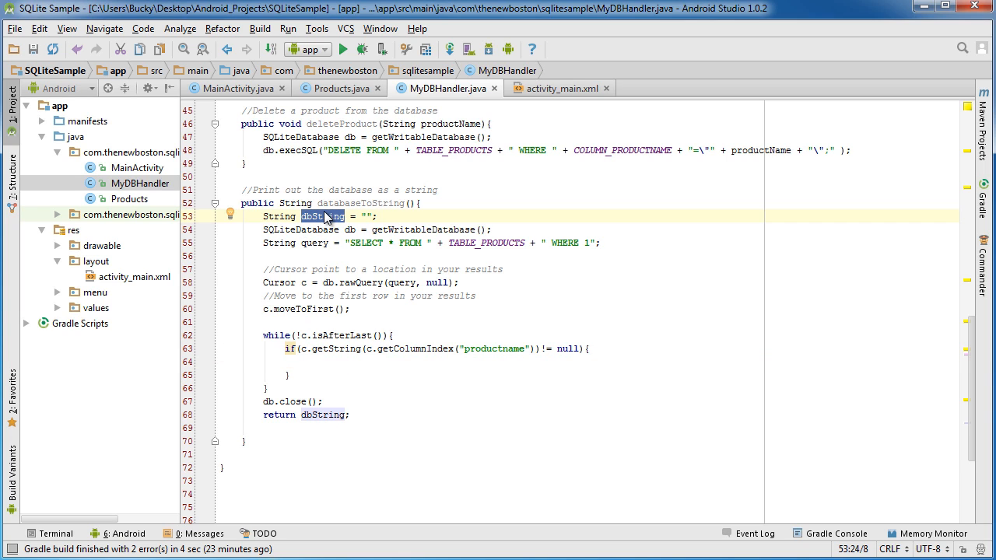
pyautogui.click(288, 427)
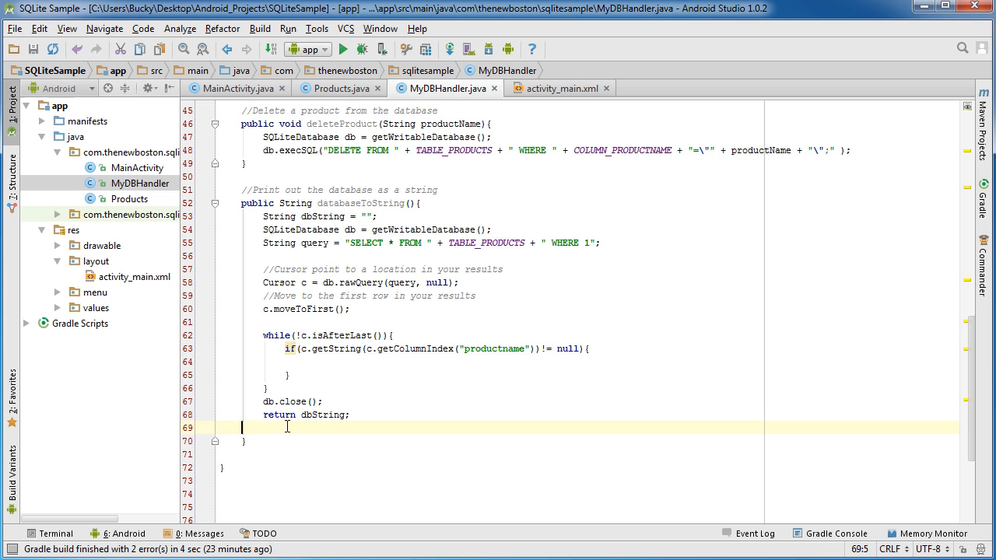
# Inside the if block, append c.getString(c.getColumnIndex("productname")) to dbString.
pyautogui.click(559, 88)
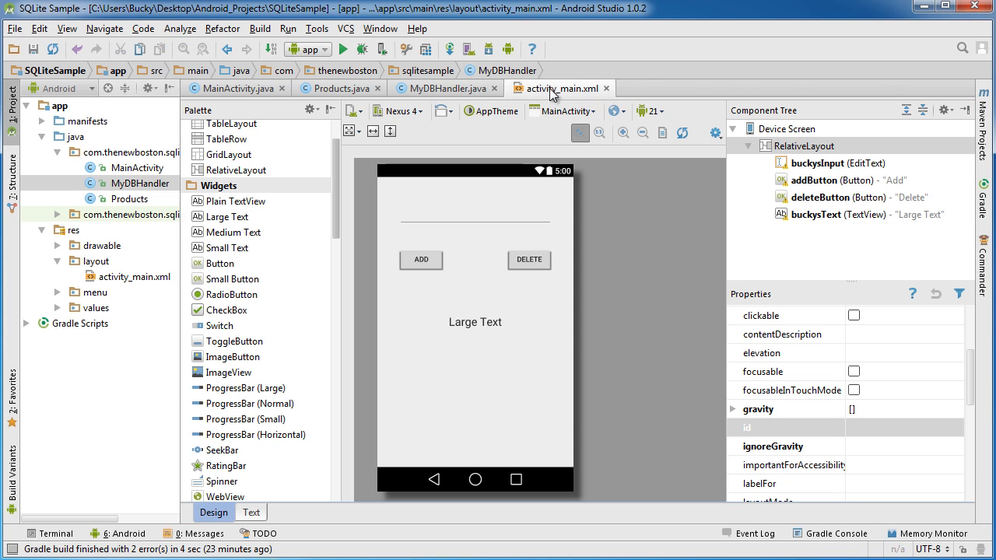
pyautogui.click(444, 88)
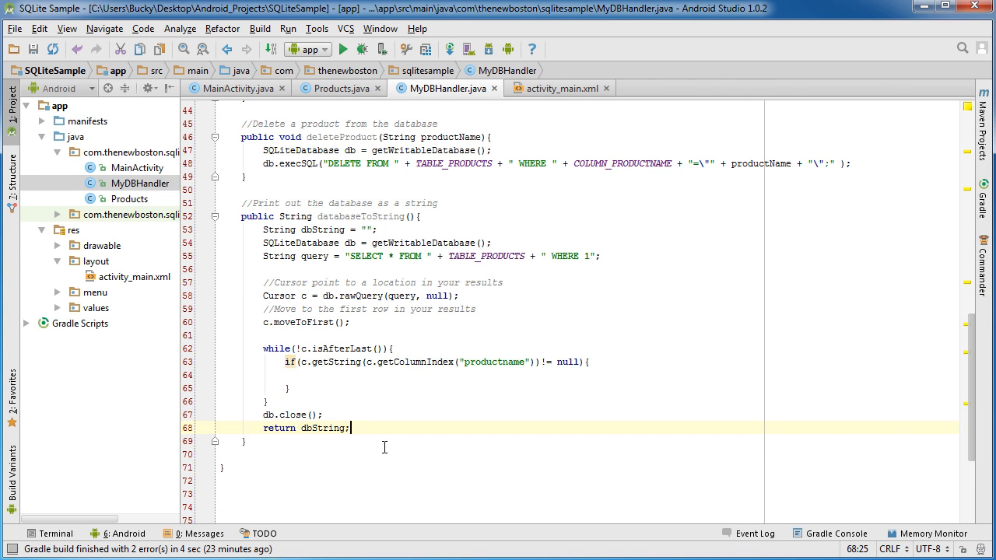
pyautogui.click(338, 375)
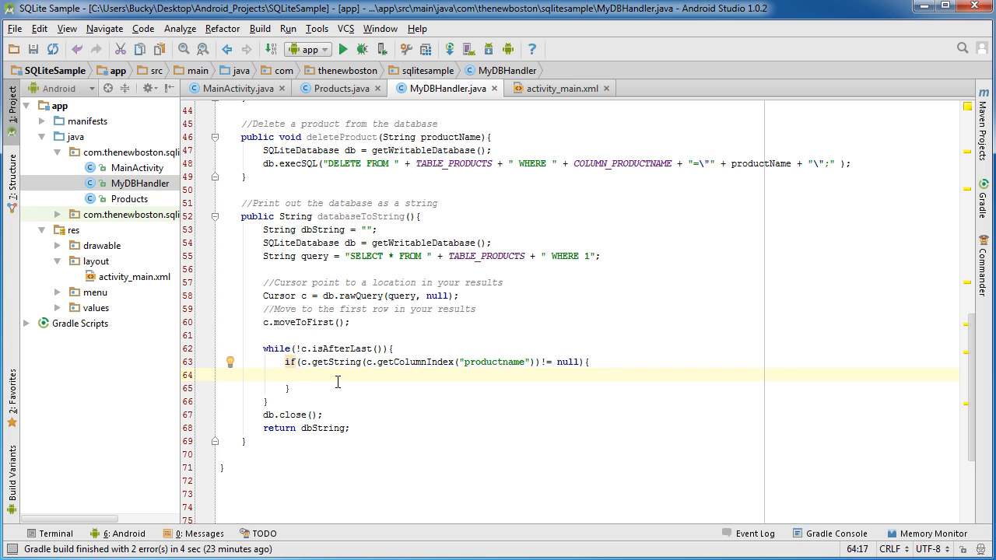
pyautogui.write('dbString +=')
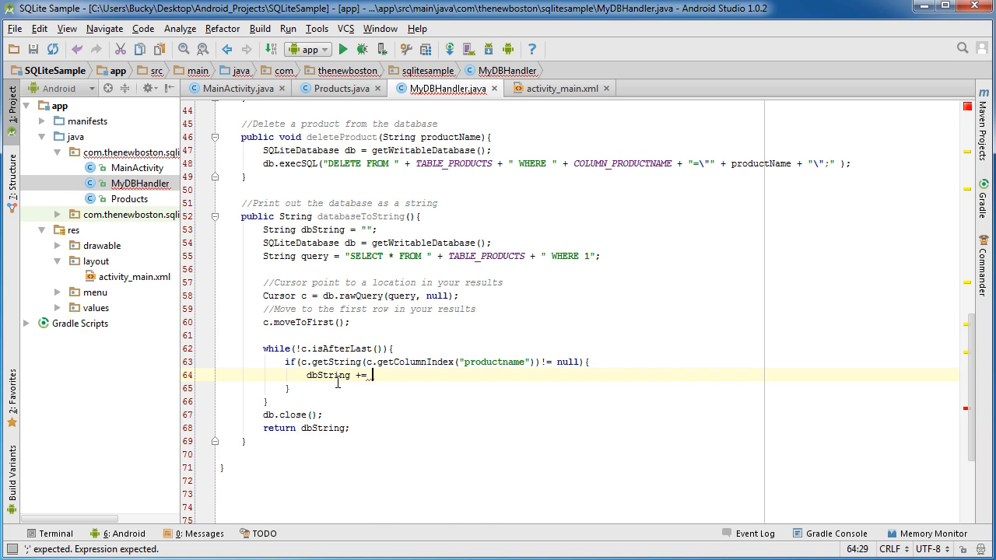
pyautogui.write('c.getString()')
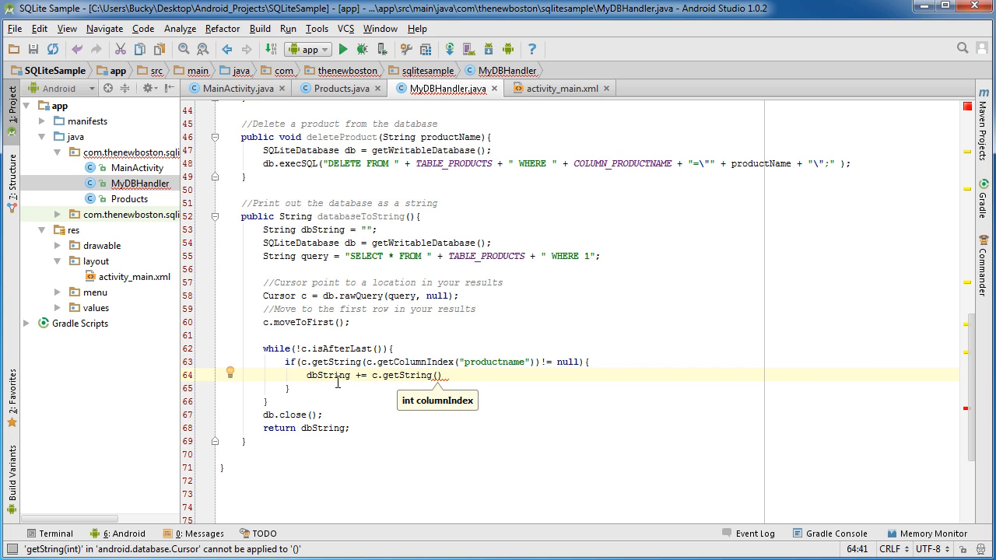
pyautogui.write('c.getColumnIndex("productname')
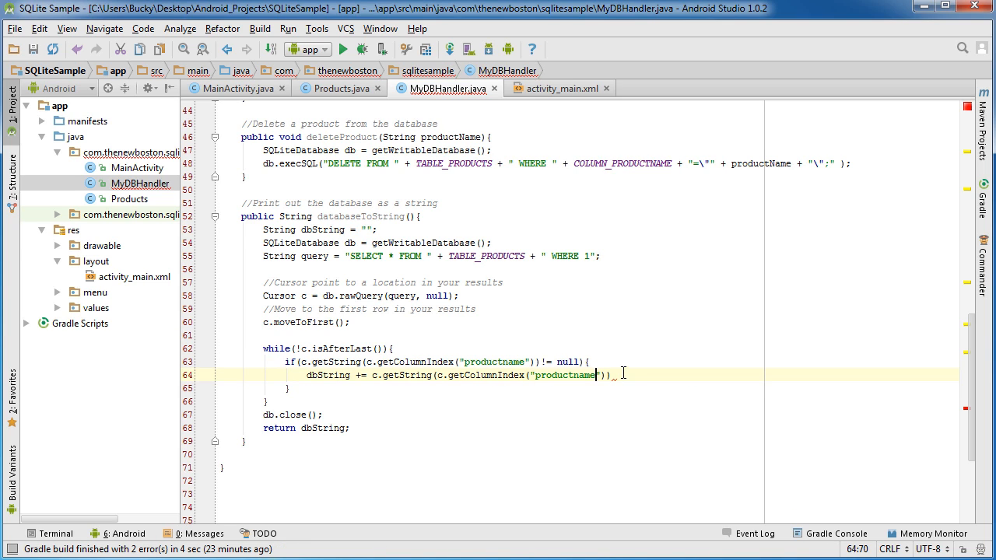
pyautogui.press('enter')
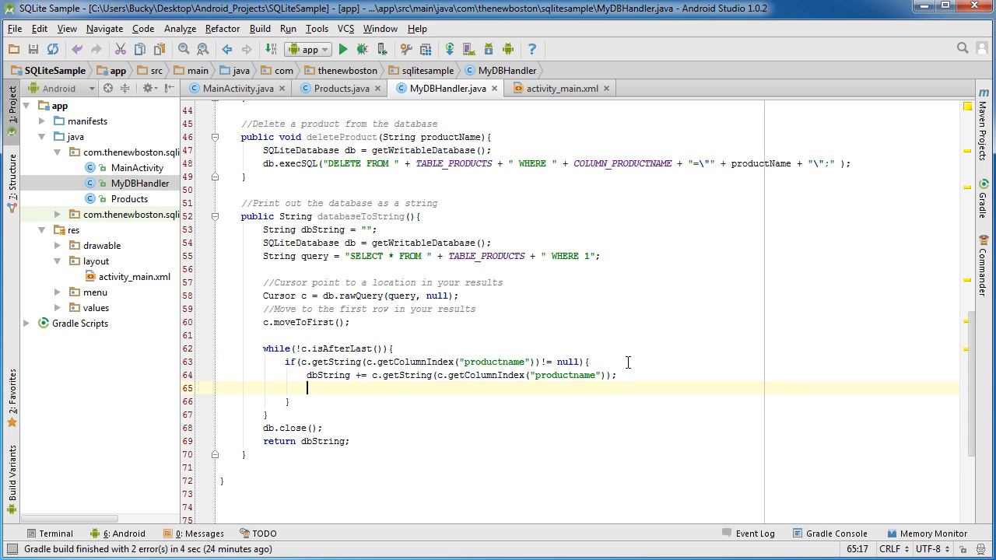
# Append a newline with dbString += "\n"; after each product name.
pyautogui.write('db +=')
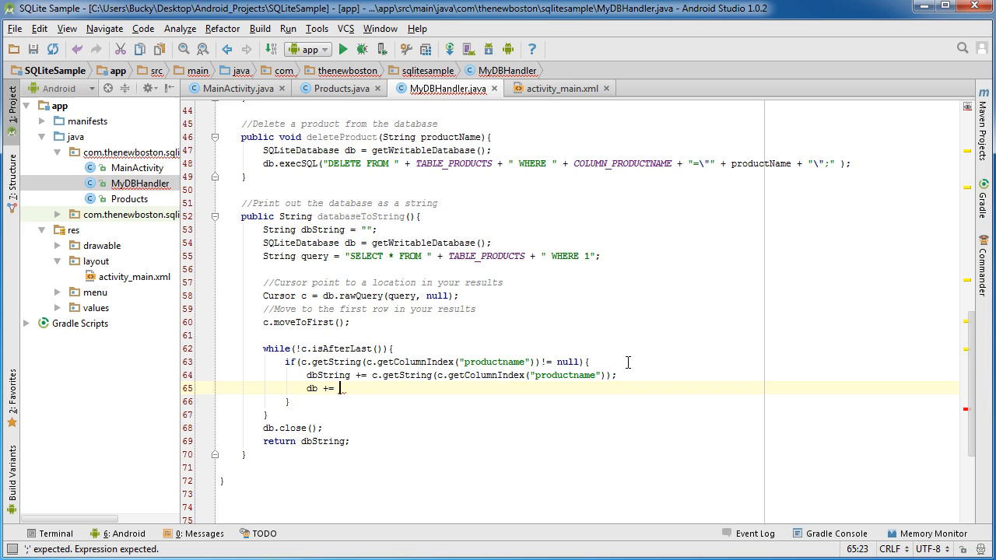
pyautogui.write('""')
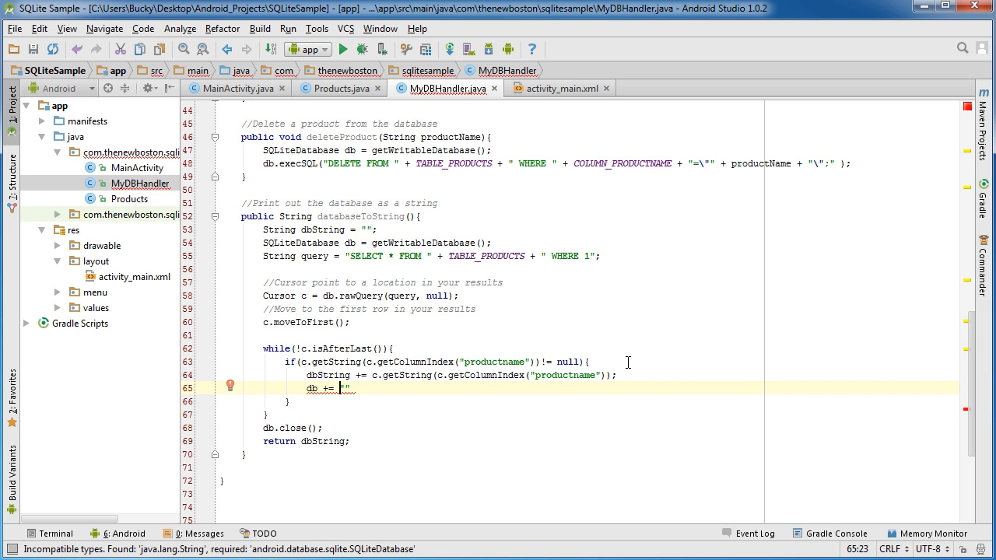
pyautogui.write('\\n')
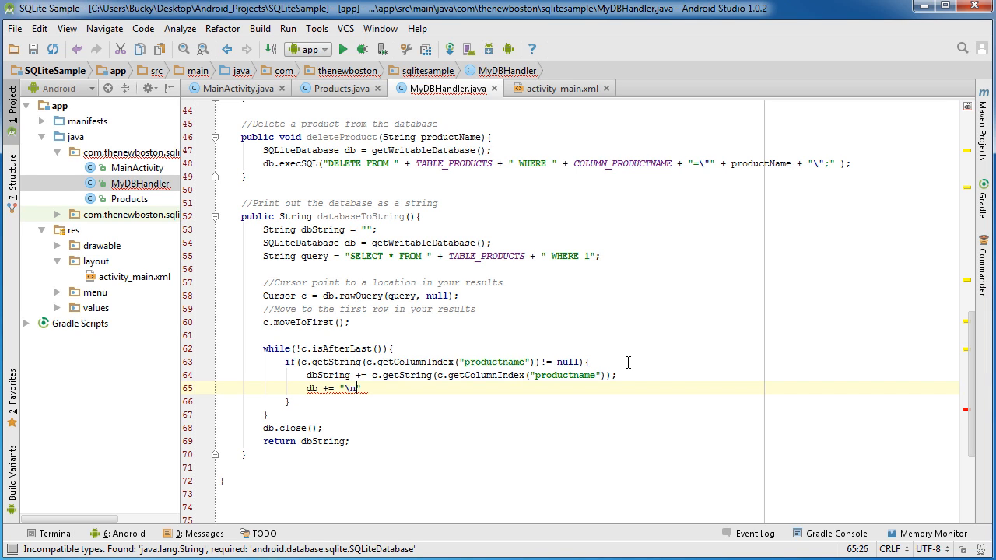
pyautogui.write('";')
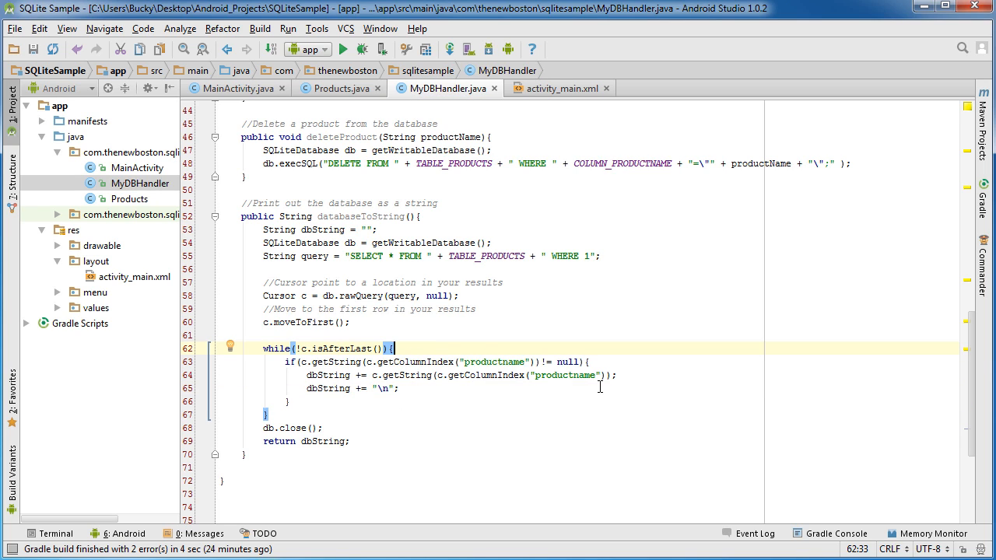
# Review the loop's append statements, then delete the empty line after the query declaration.
pyautogui.doubleClick(565, 375)
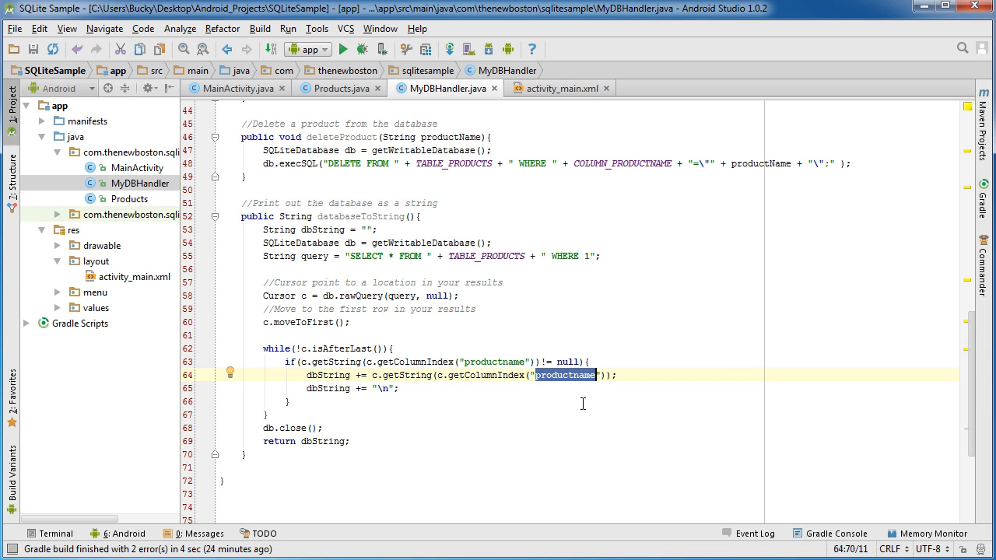
pyautogui.moveTo(577, 397)
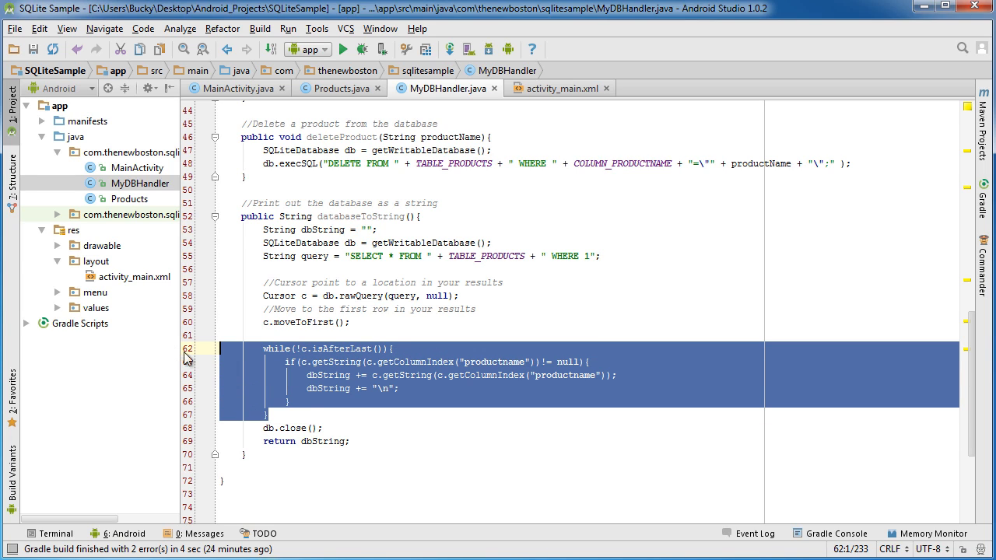
pyautogui.moveTo(345, 379)
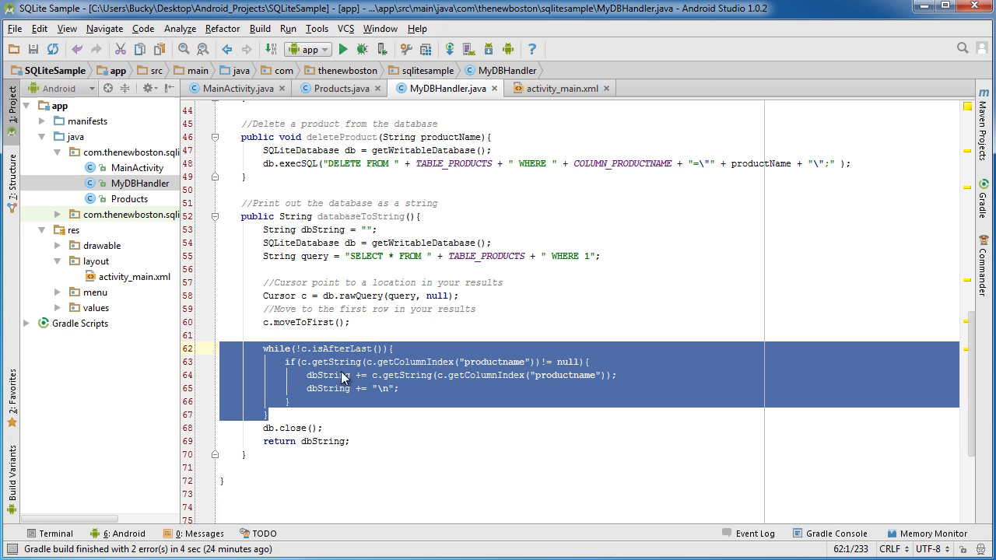
pyautogui.click(330, 375)
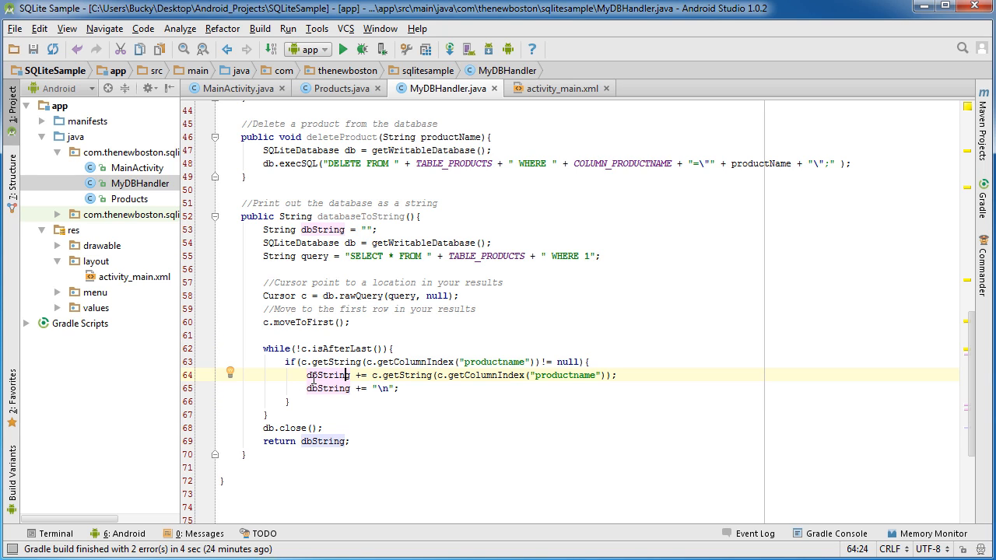
pyautogui.moveTo(372, 375); pyautogui.dragTo(618, 375)
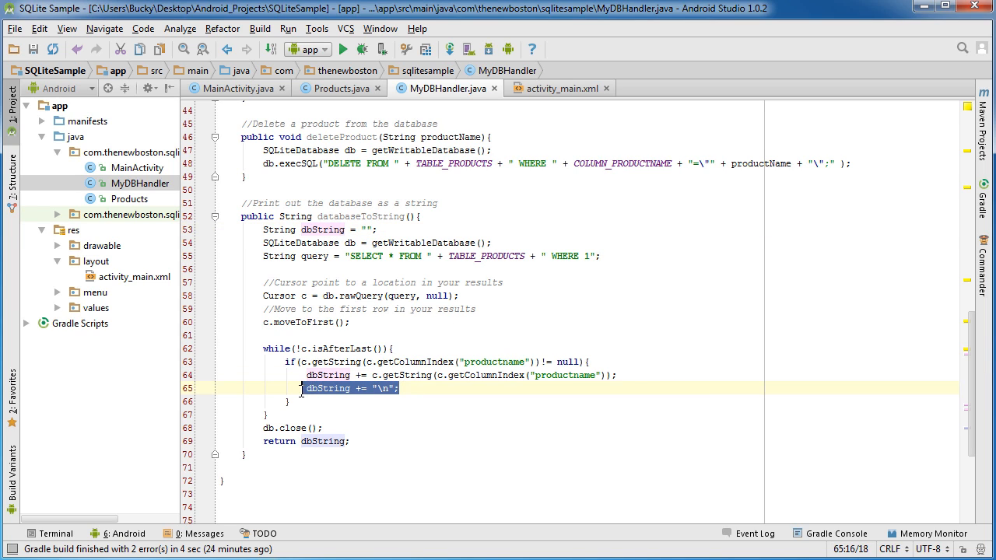
pyautogui.click(557, 88)
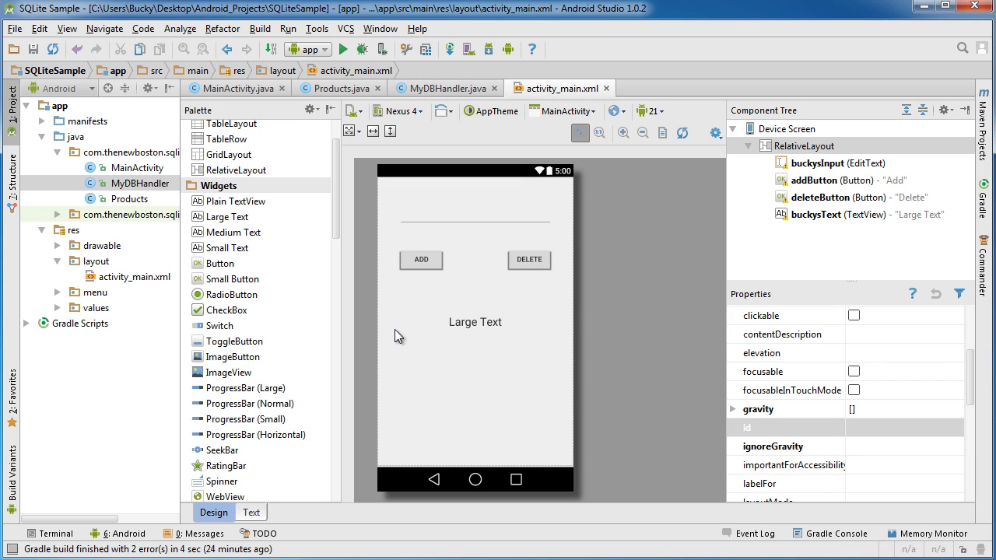
pyautogui.moveTo(613, 352)
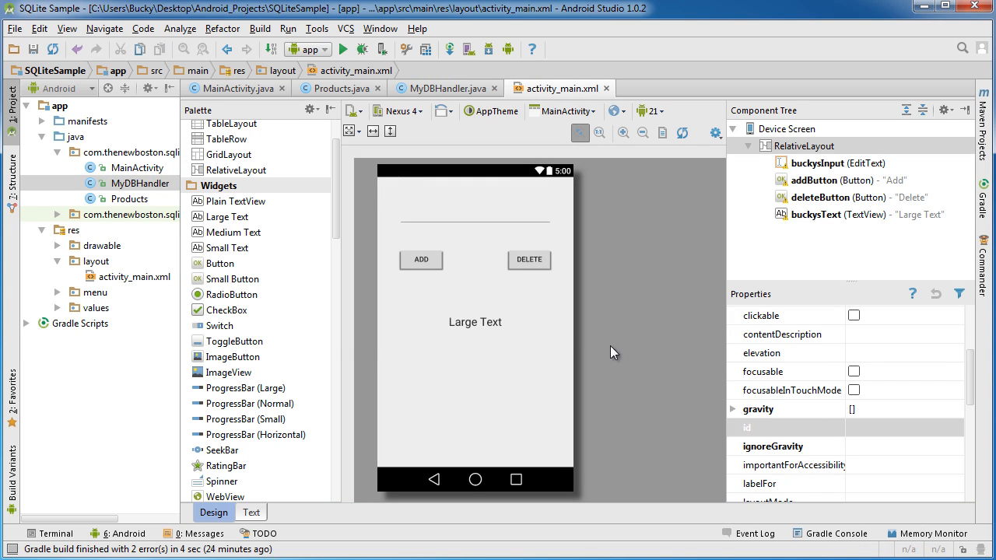
pyautogui.moveTo(436, 325)
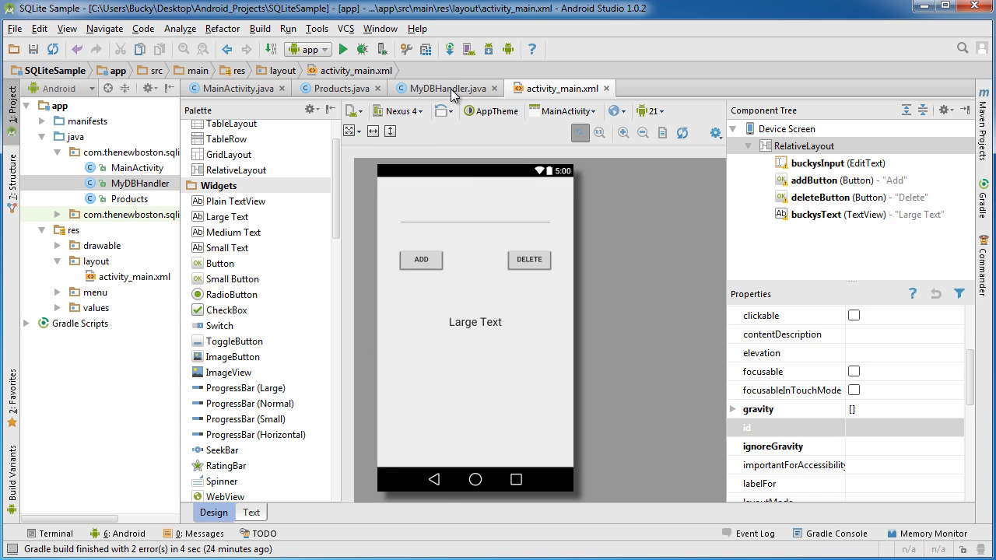
pyautogui.click(441, 88)
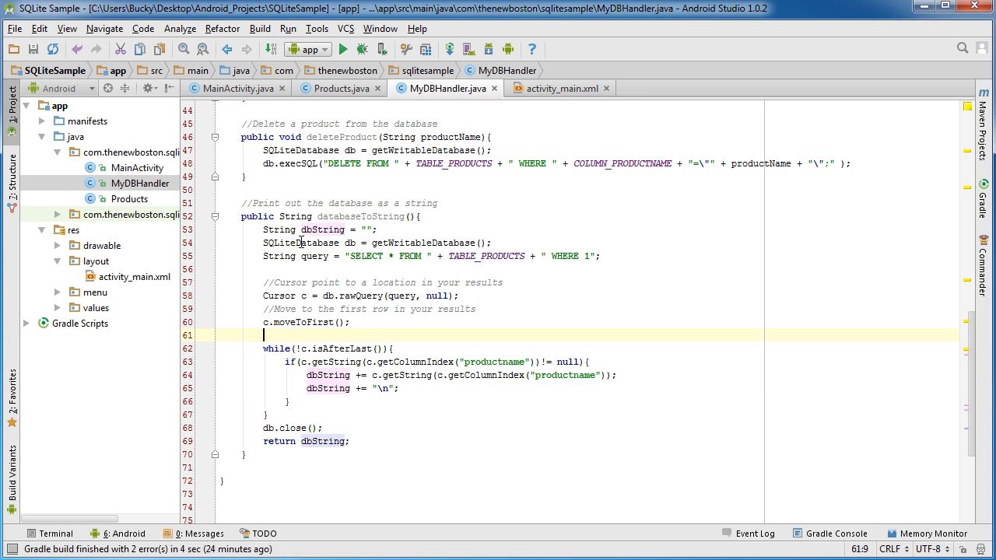
pyautogui.click(263, 269)
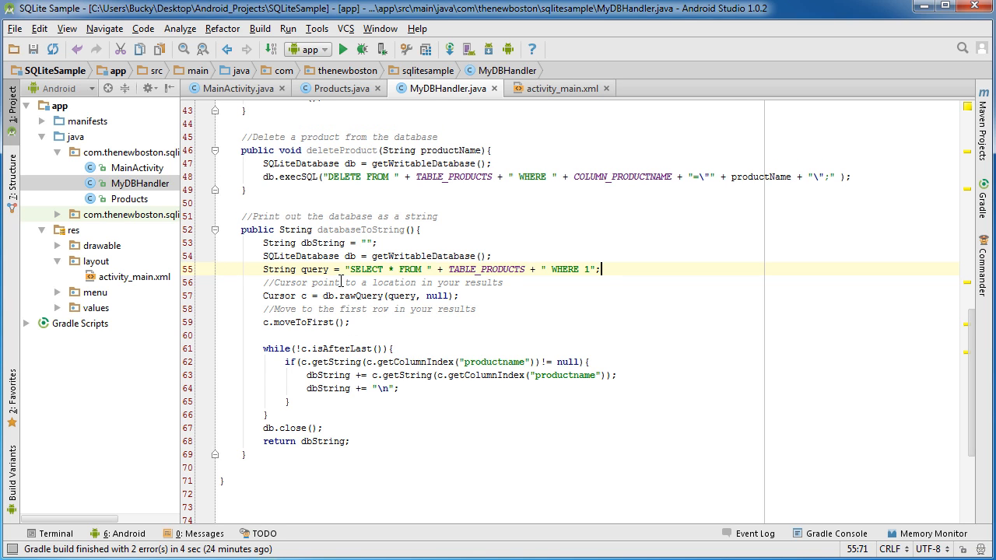
# Delete onCreateOptionsMenu and onOptionsItemSelected from MainActivity.java and the blank line after imports.
pyautogui.scroll(-3)
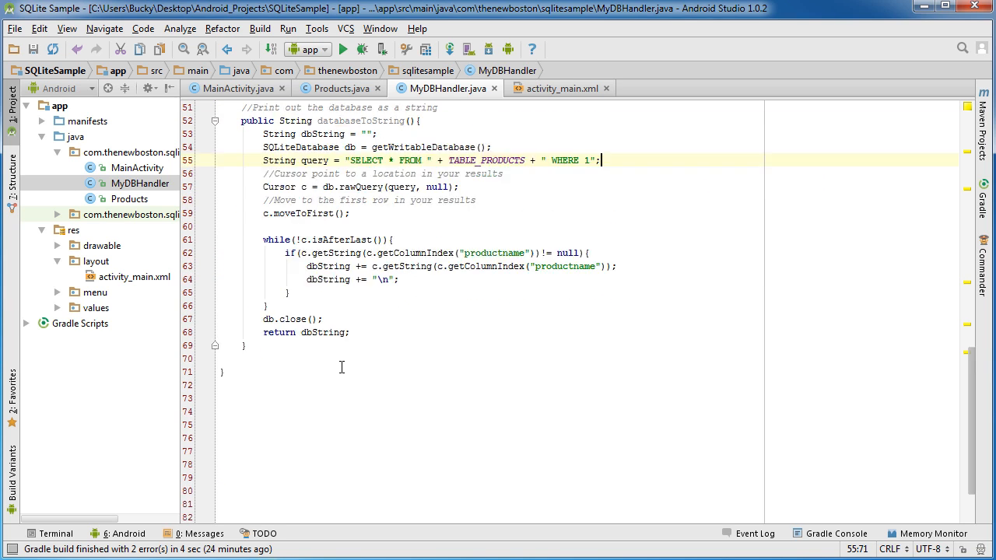
pyautogui.scroll(3)
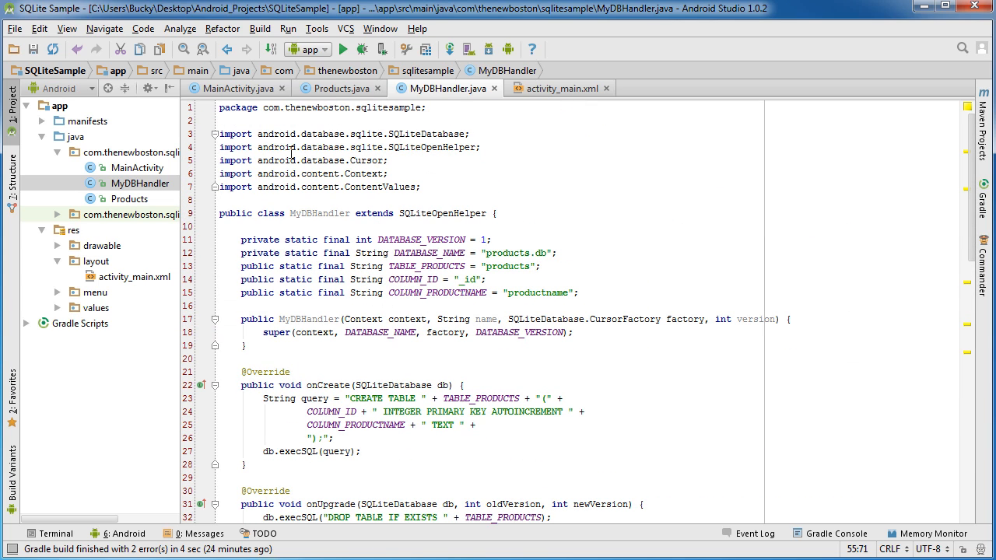
pyautogui.click(231, 88)
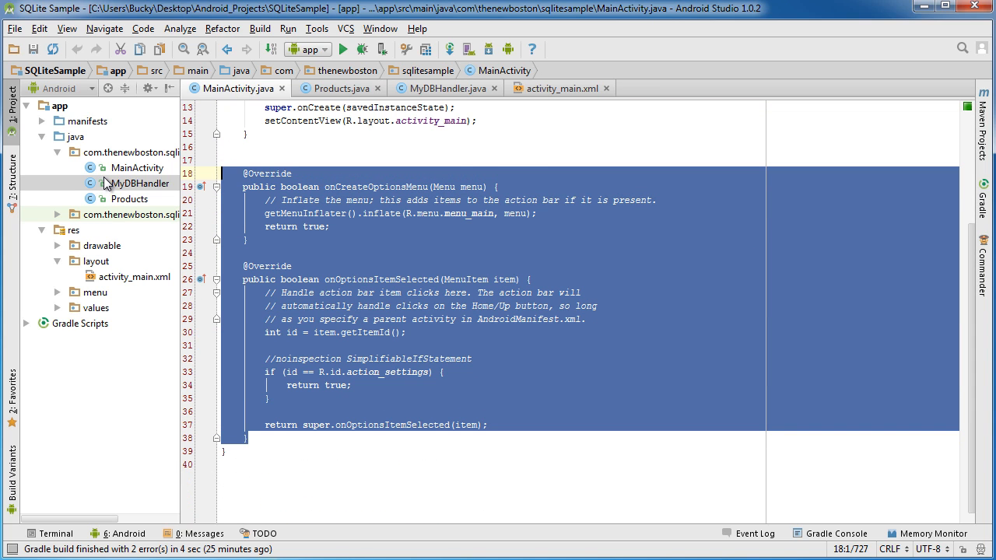
pyautogui.press('Delete')
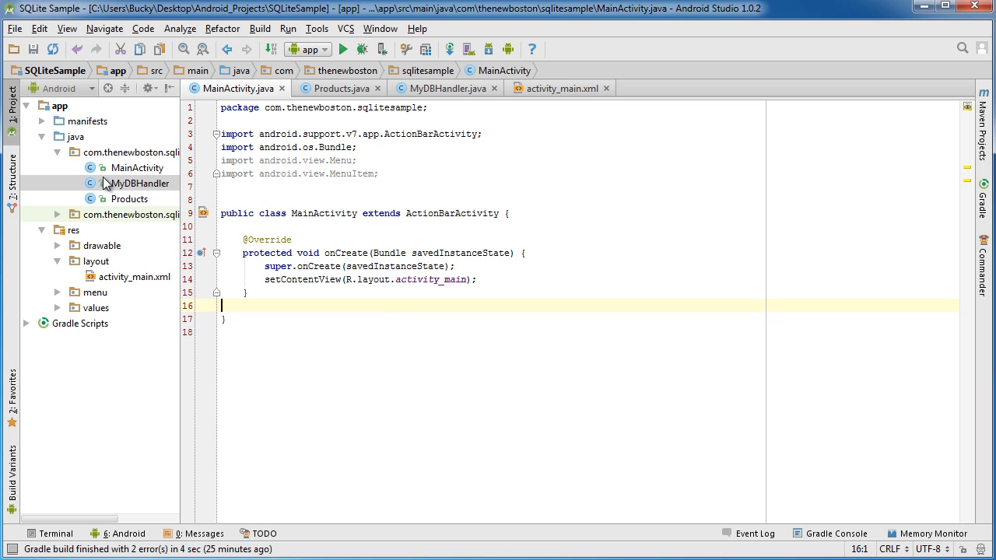
pyautogui.click(301, 185)
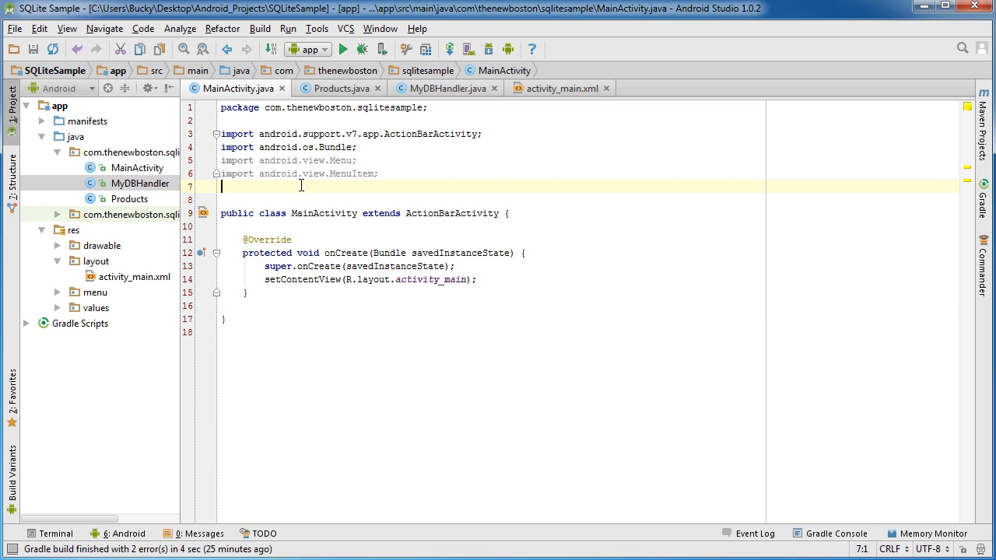
pyautogui.press('Backspace')
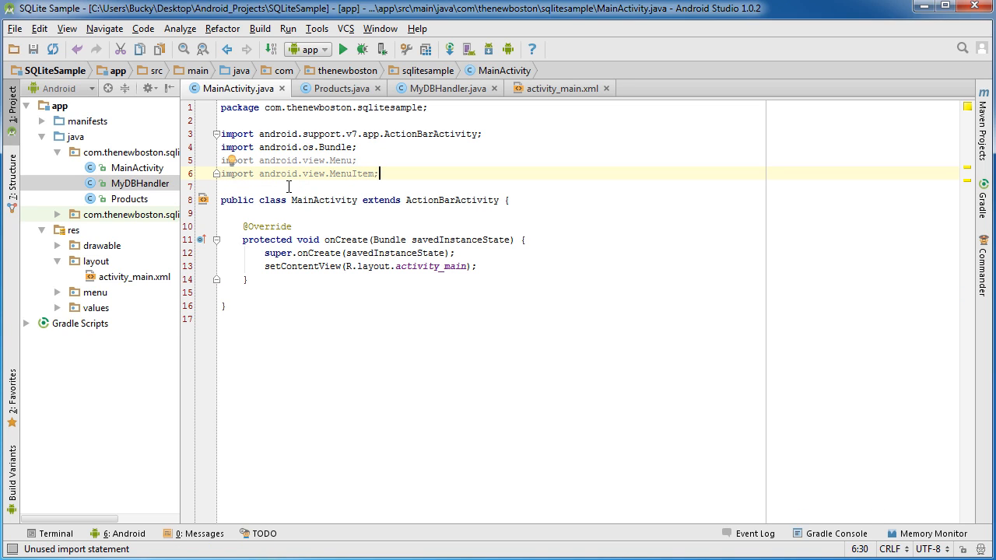
pyautogui.click(559, 88)
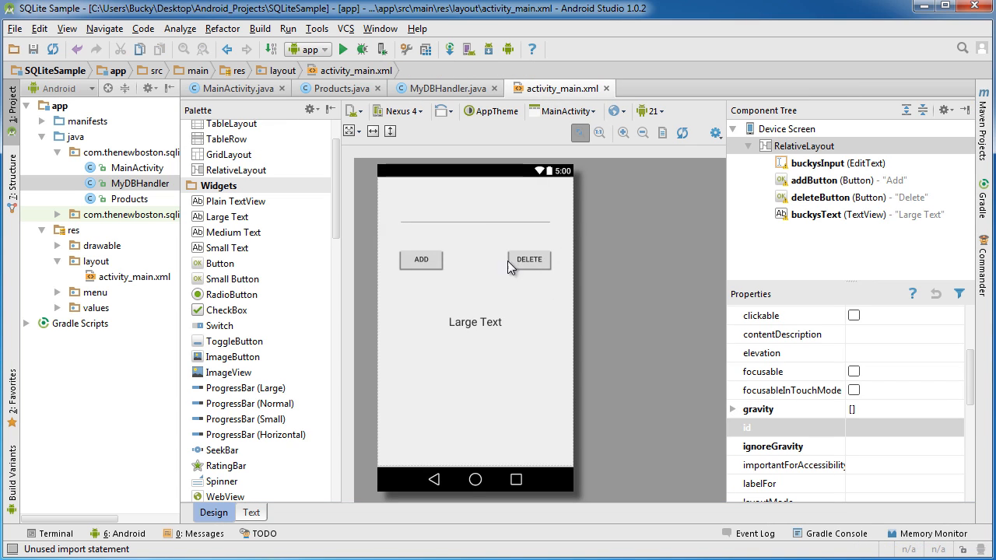
pyautogui.click(441, 88)
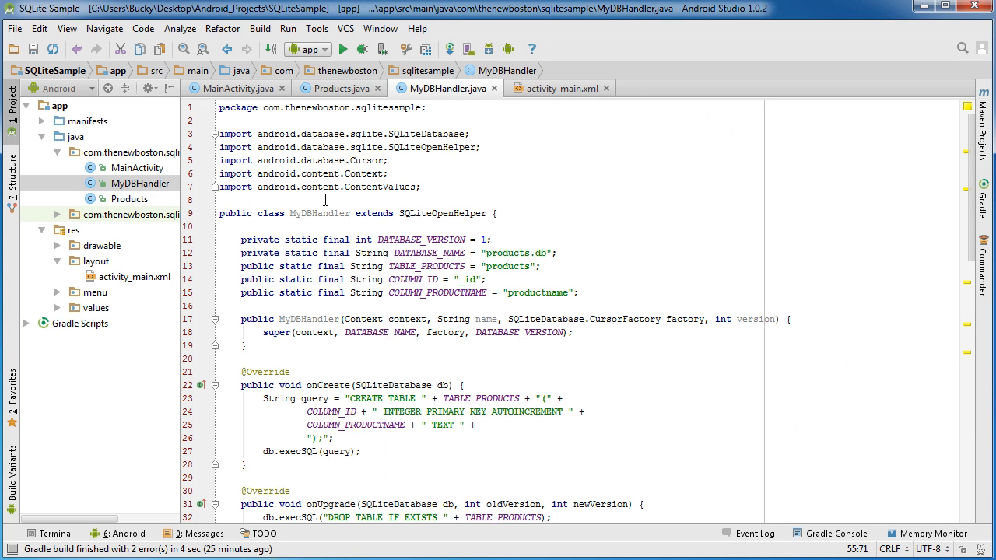
pyautogui.click(233, 88)
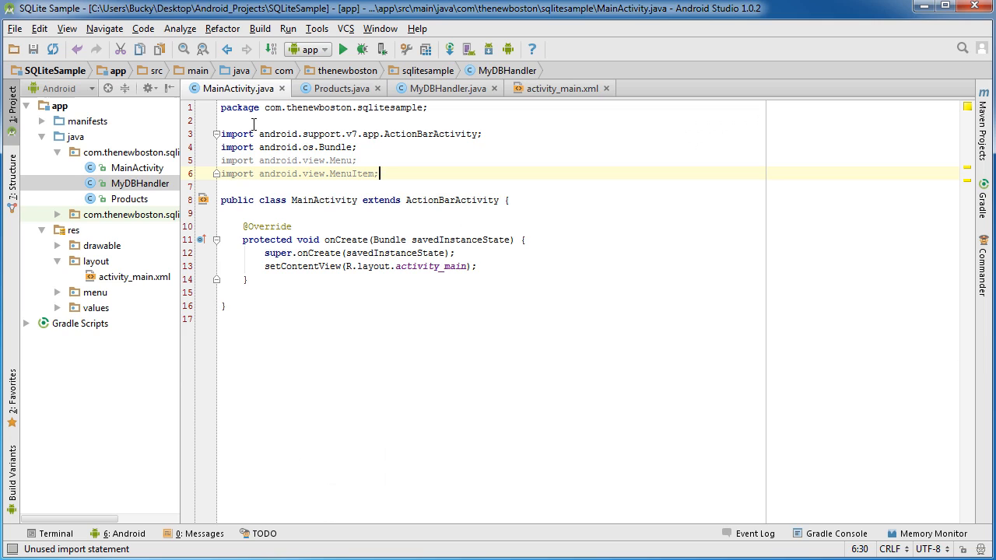
pyautogui.click(382, 306)
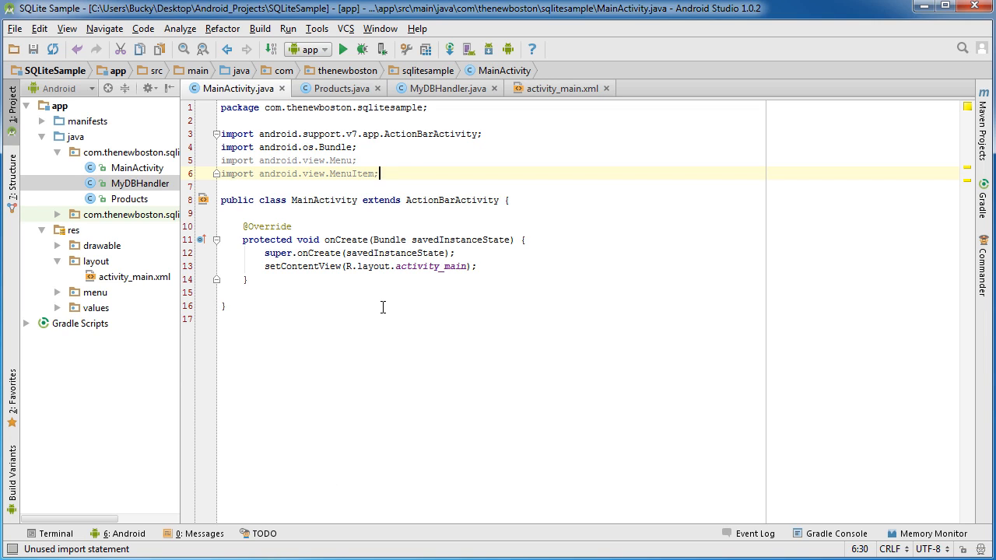